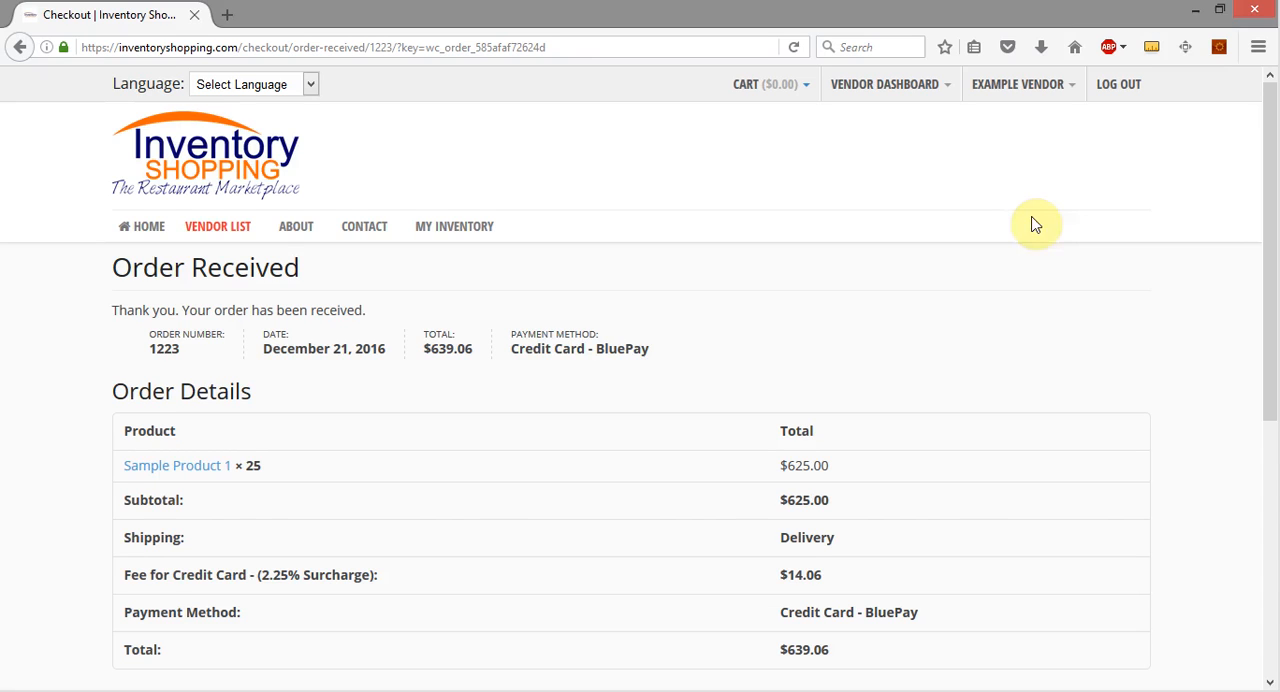
{"action": "mouse_move", "coordinate": [853, 168]}
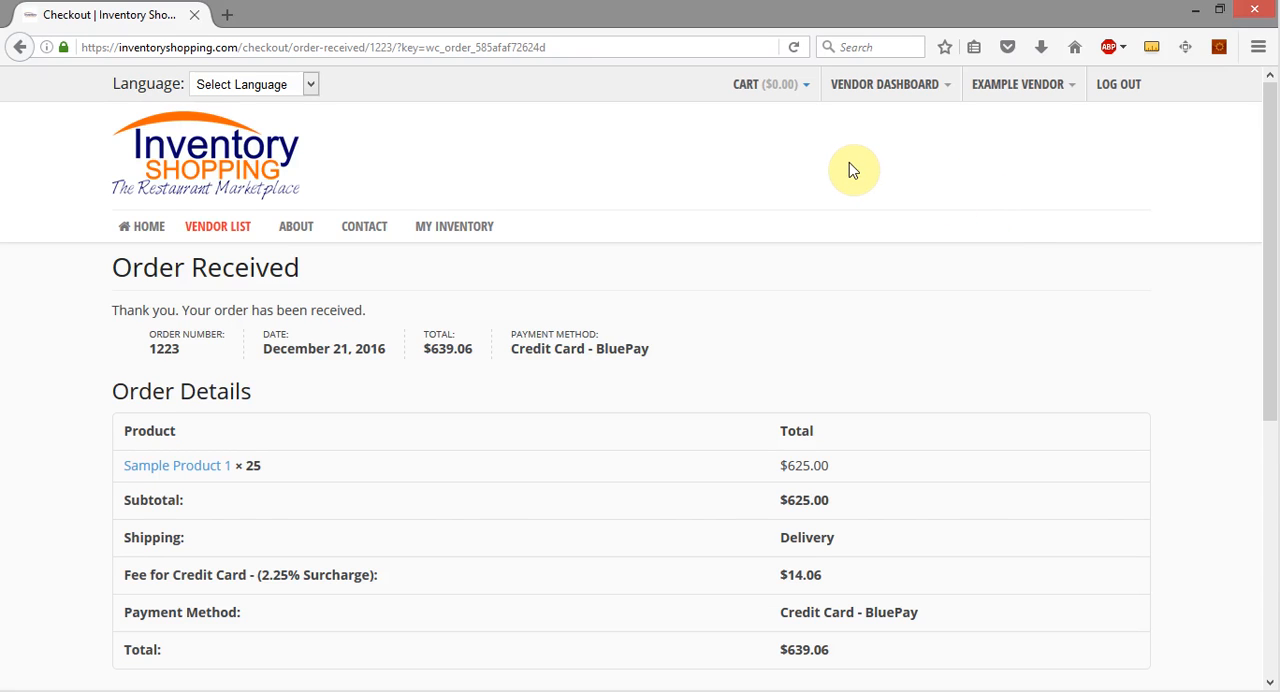
Go to the vendor's Orders list from the Vendor Dashboard menu
{"action": "left_click", "coordinate": [884, 84]}
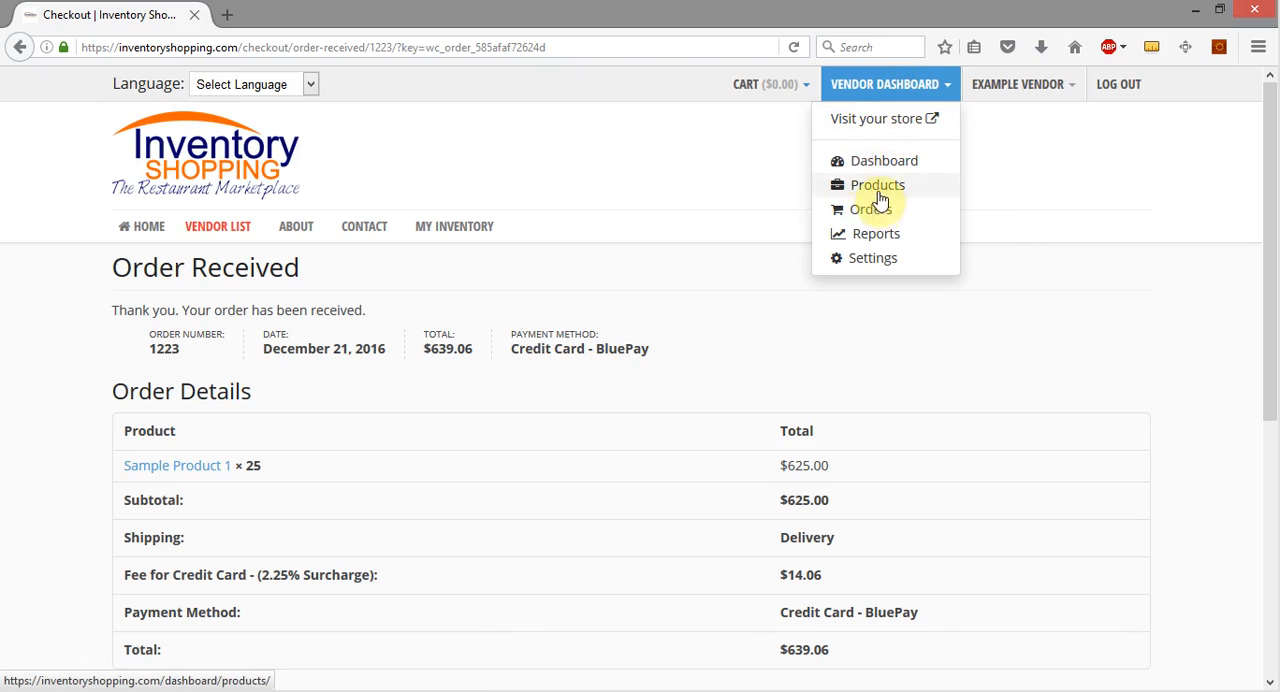
{"action": "left_click", "coordinate": [867, 208]}
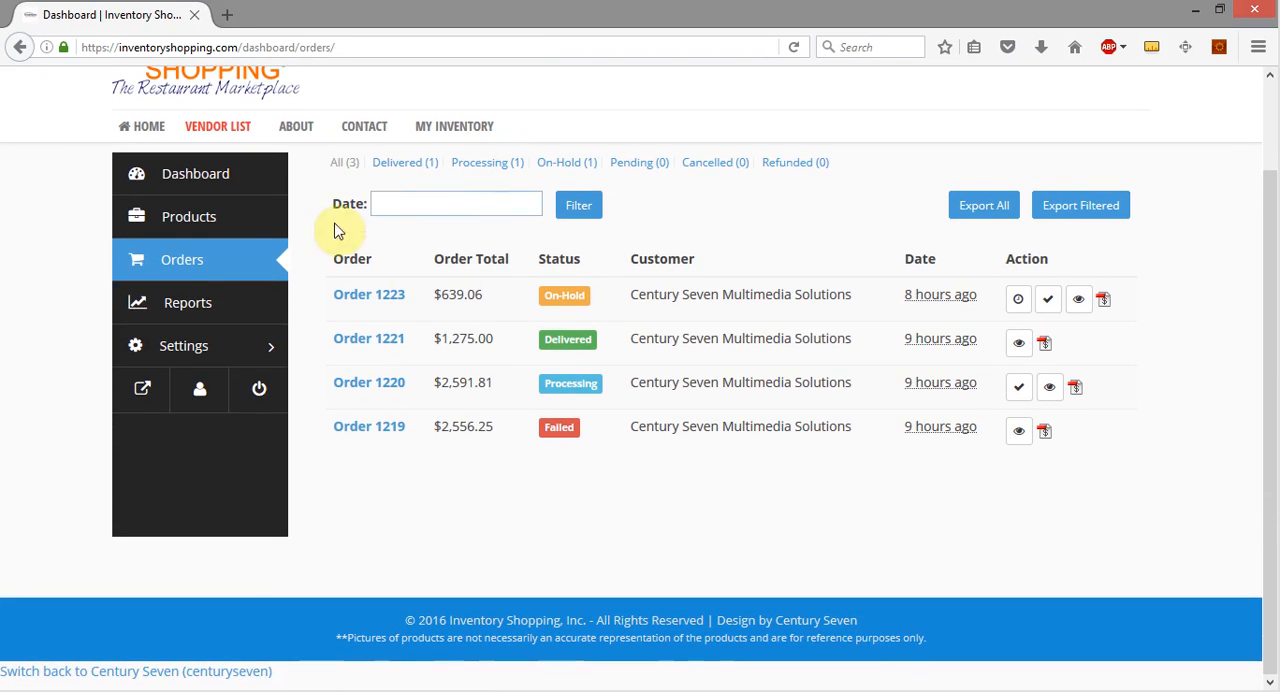
Open Order 1223's detail page from the orders table
{"action": "left_click", "coordinate": [1017, 299]}
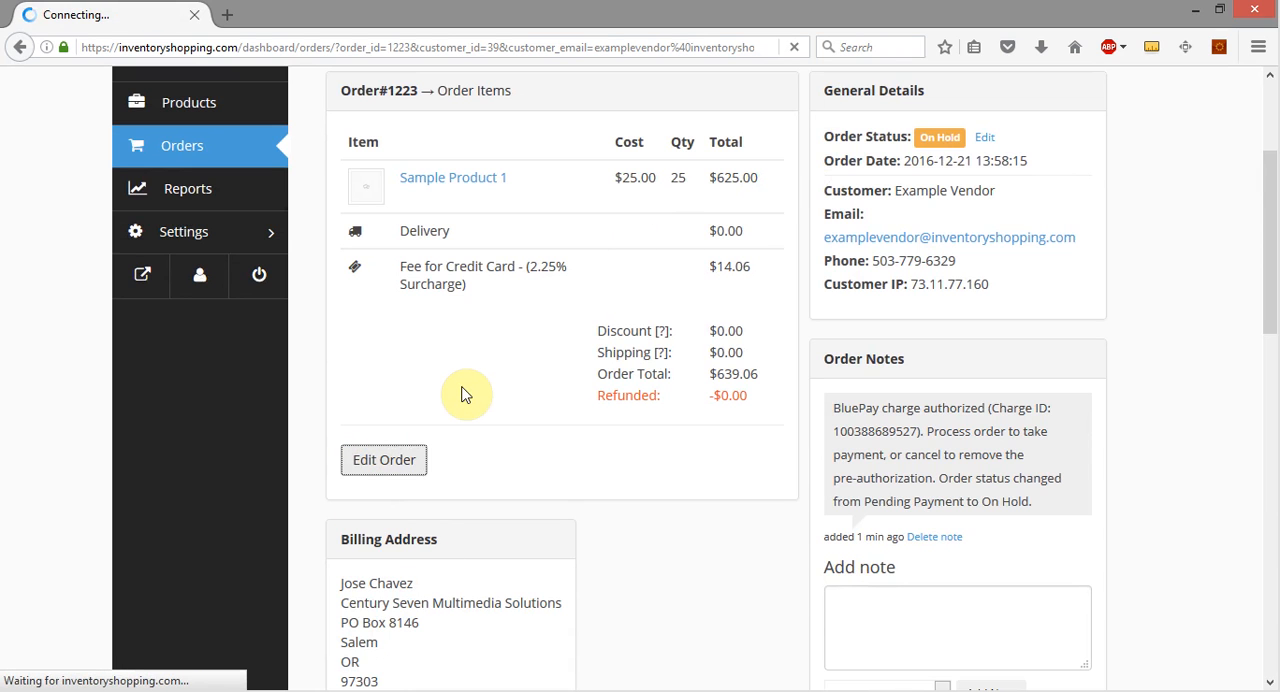
Open order 1223 in Edit Order and make the Sample Product 1 line editable with quantity 25.5
{"action": "left_click", "coordinate": [383, 459]}
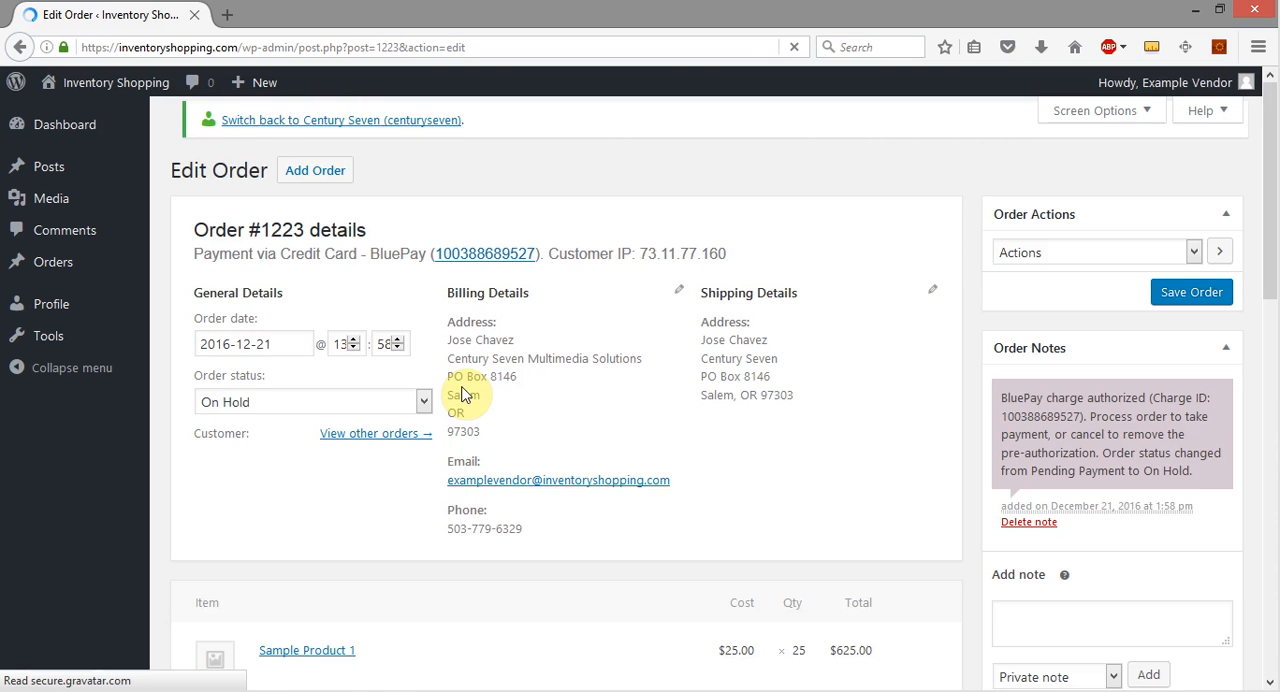
{"action": "scroll", "scroll_direction": "down", "scroll_amount": 3}
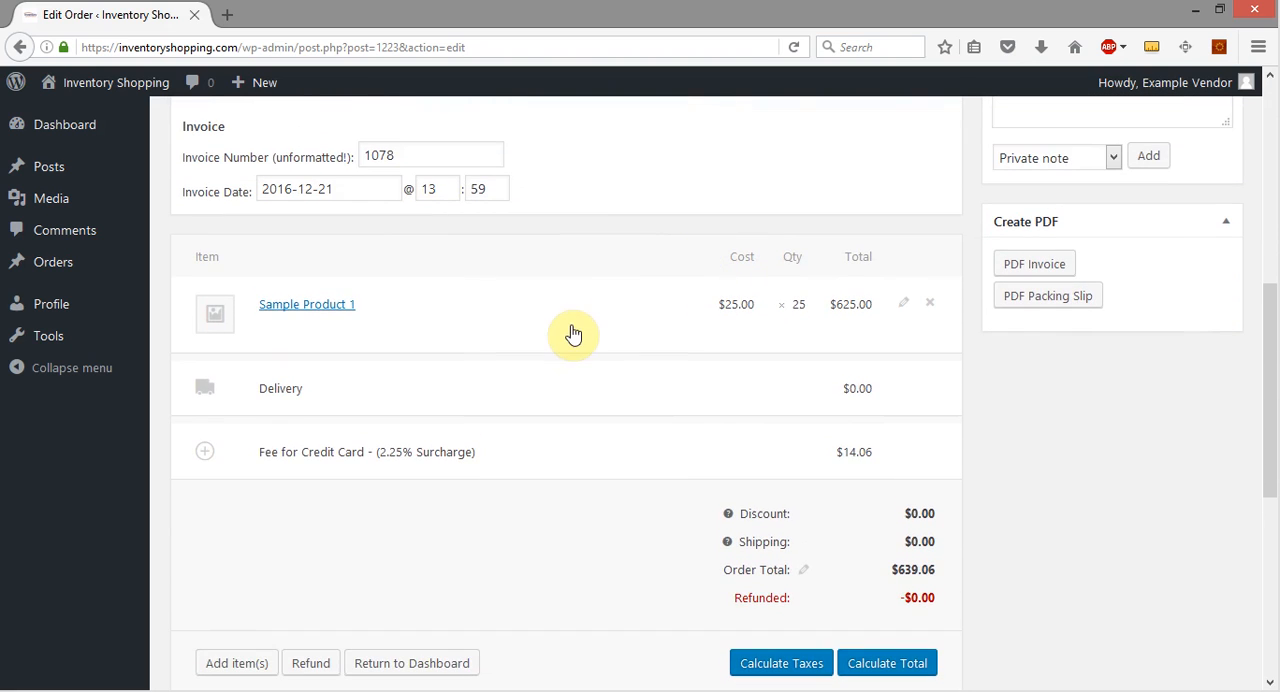
{"action": "mouse_move", "coordinate": [306, 304]}
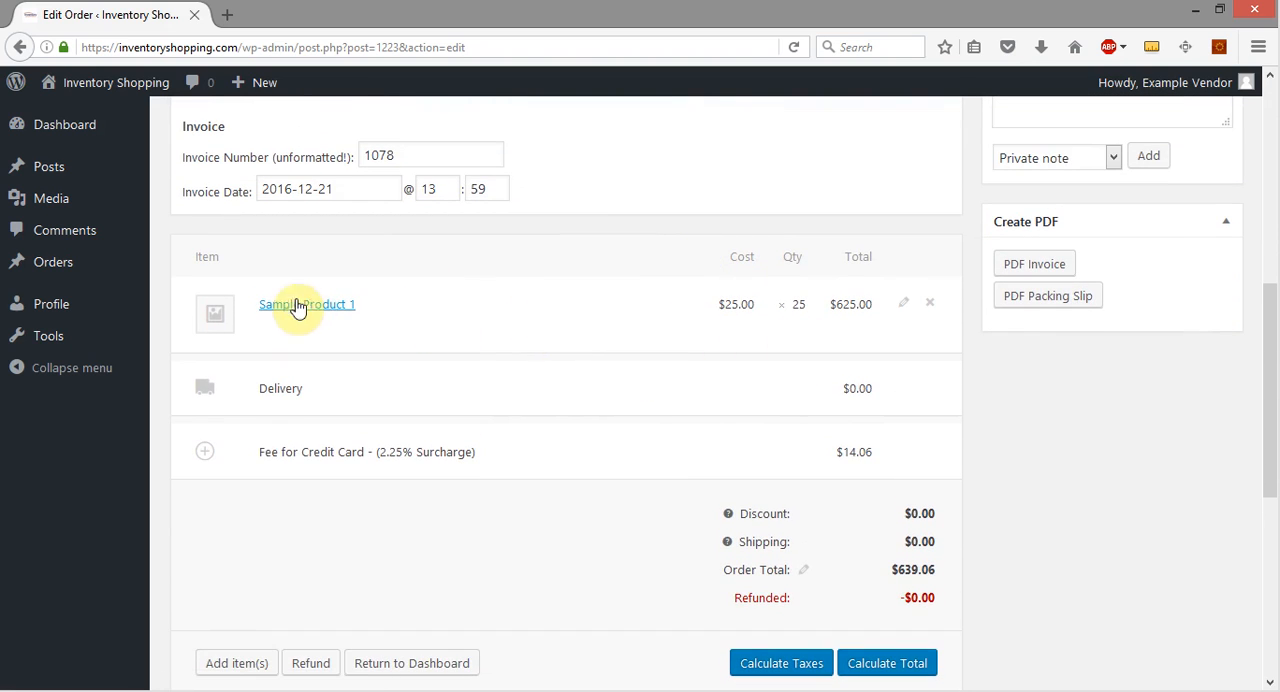
{"action": "mouse_move", "coordinate": [903, 303]}
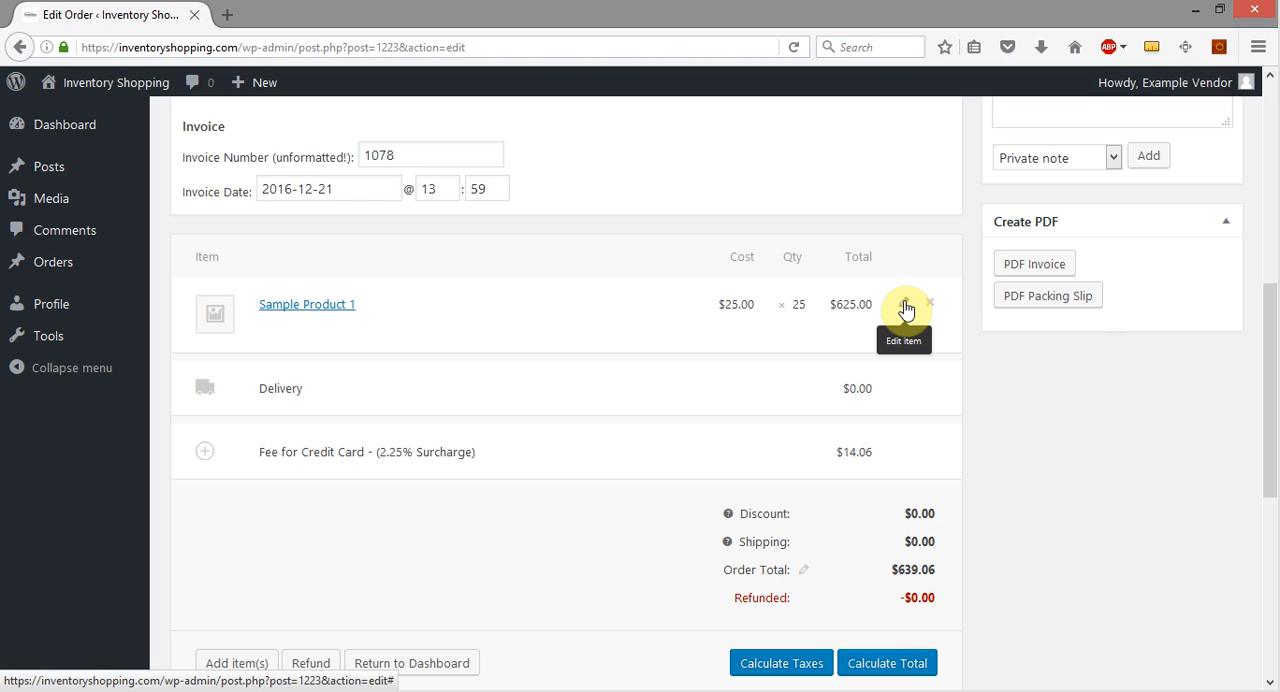
{"action": "left_click", "coordinate": [906, 304]}
{"action": "type", "text": "25.5"}
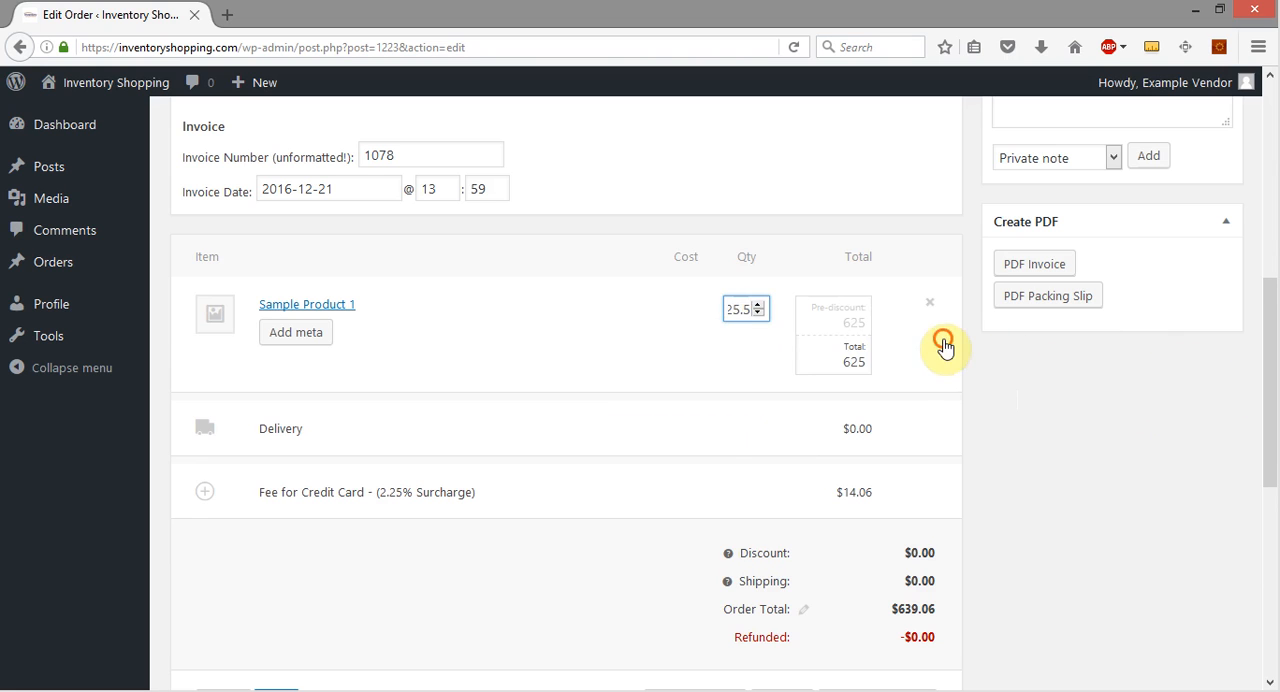
Update Sample Product 1's line total to 637.5 and add a meta field named 'Modification'
{"action": "left_click", "coordinate": [758, 304]}
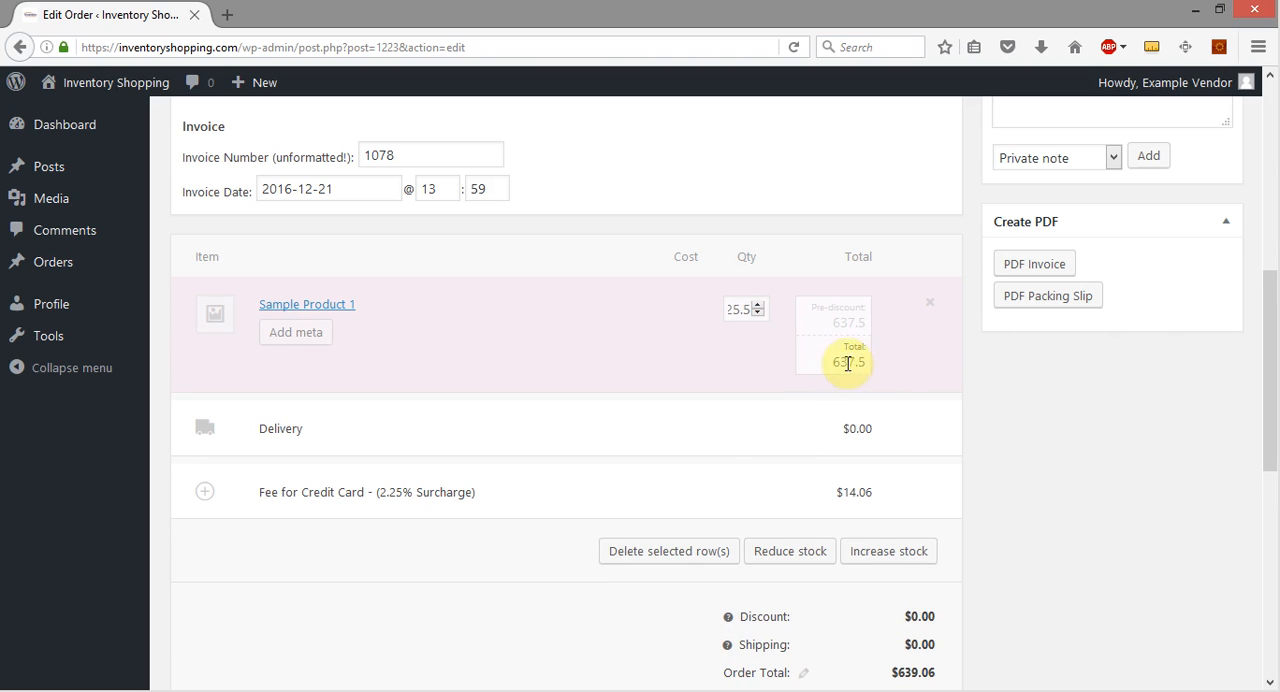
{"action": "mouse_move", "coordinate": [776, 369]}
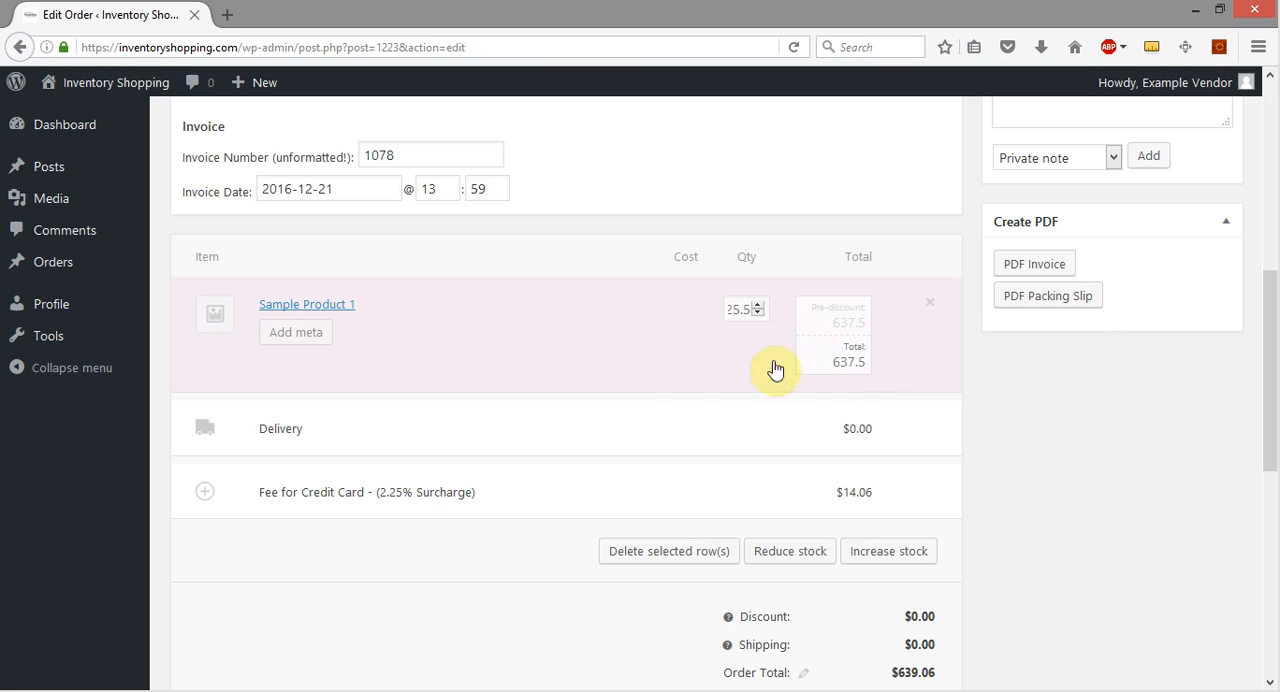
{"action": "left_click", "coordinate": [295, 332]}
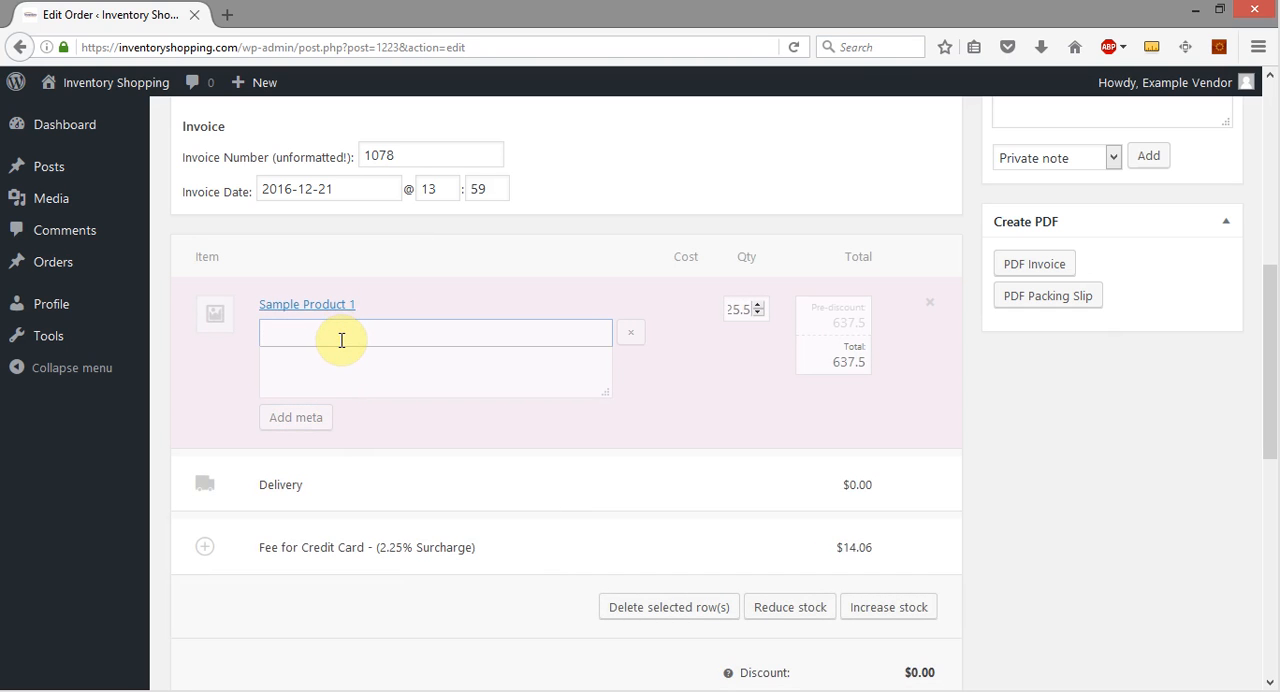
{"action": "type", "text": "Mo"}
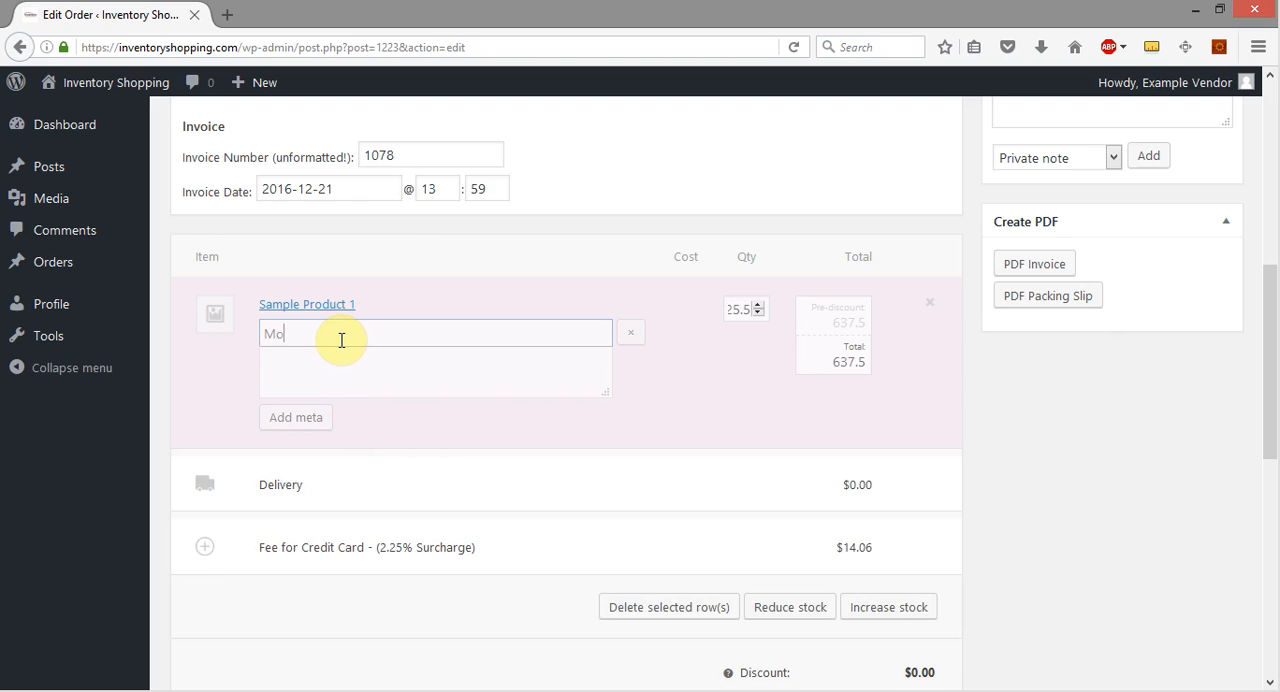
{"action": "type", "text": "dification"}
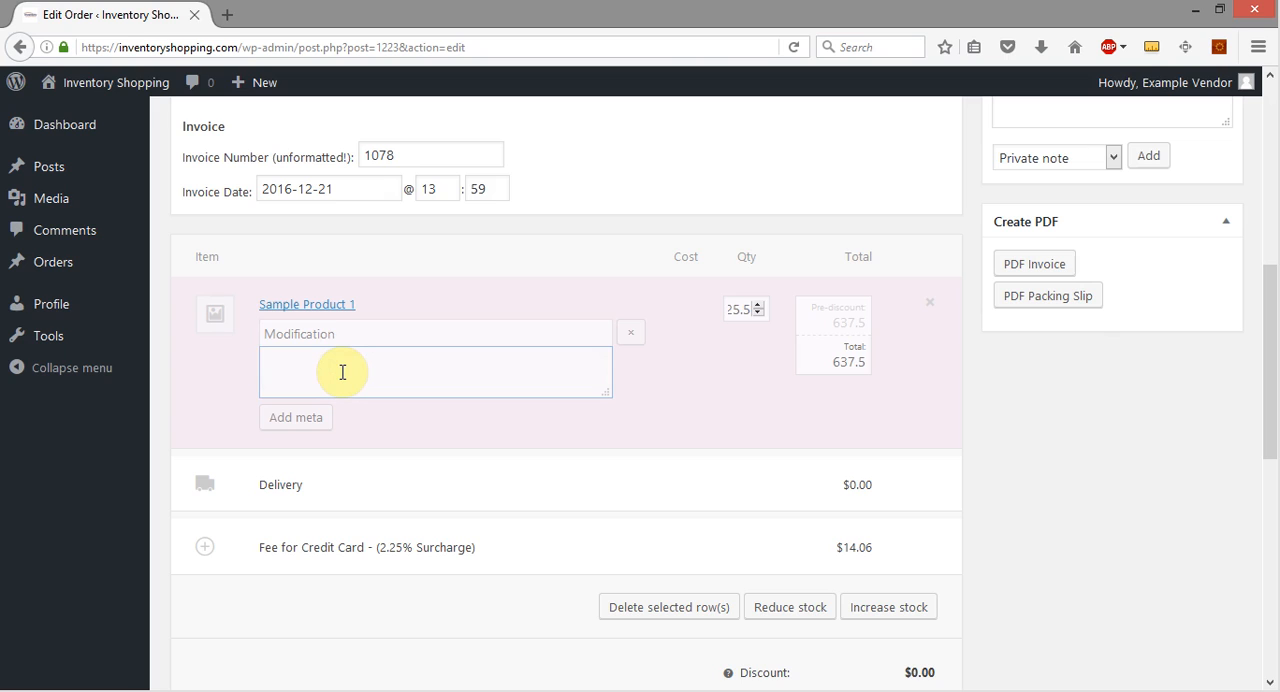
Enter 'Added half pound of weight.' as the Modification meta value
{"action": "type", "text": "Added"}
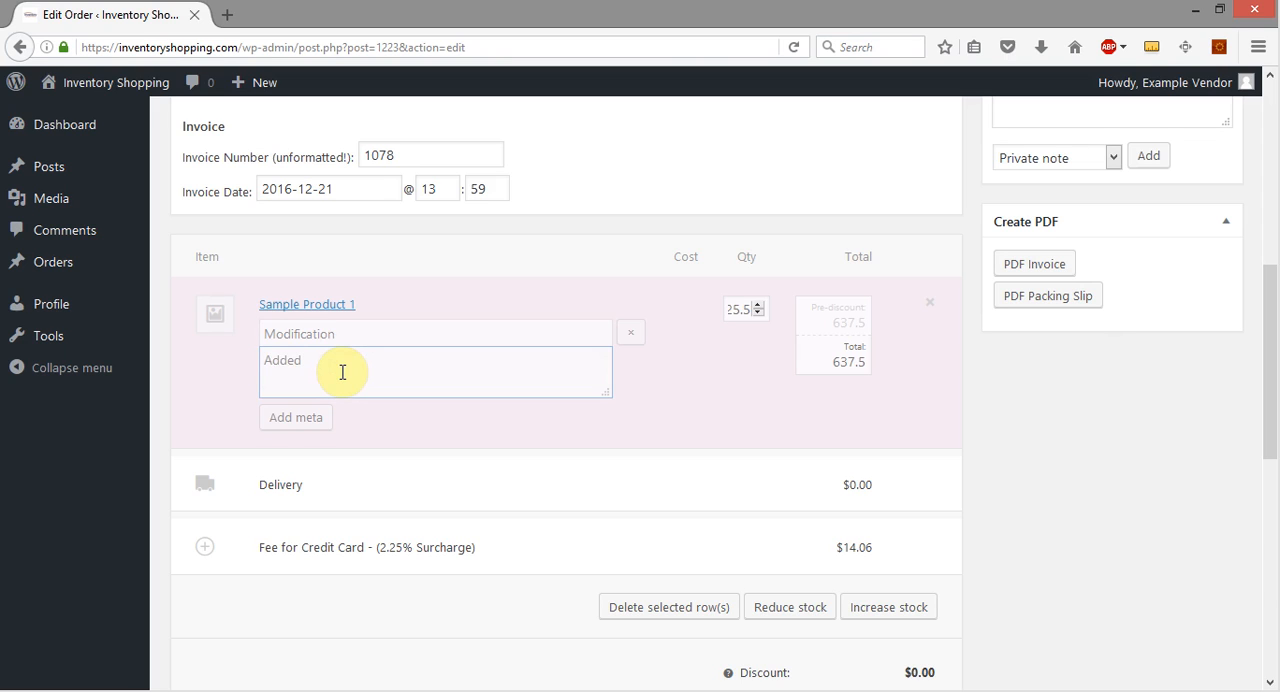
{"action": "type", "text": "half pou"}
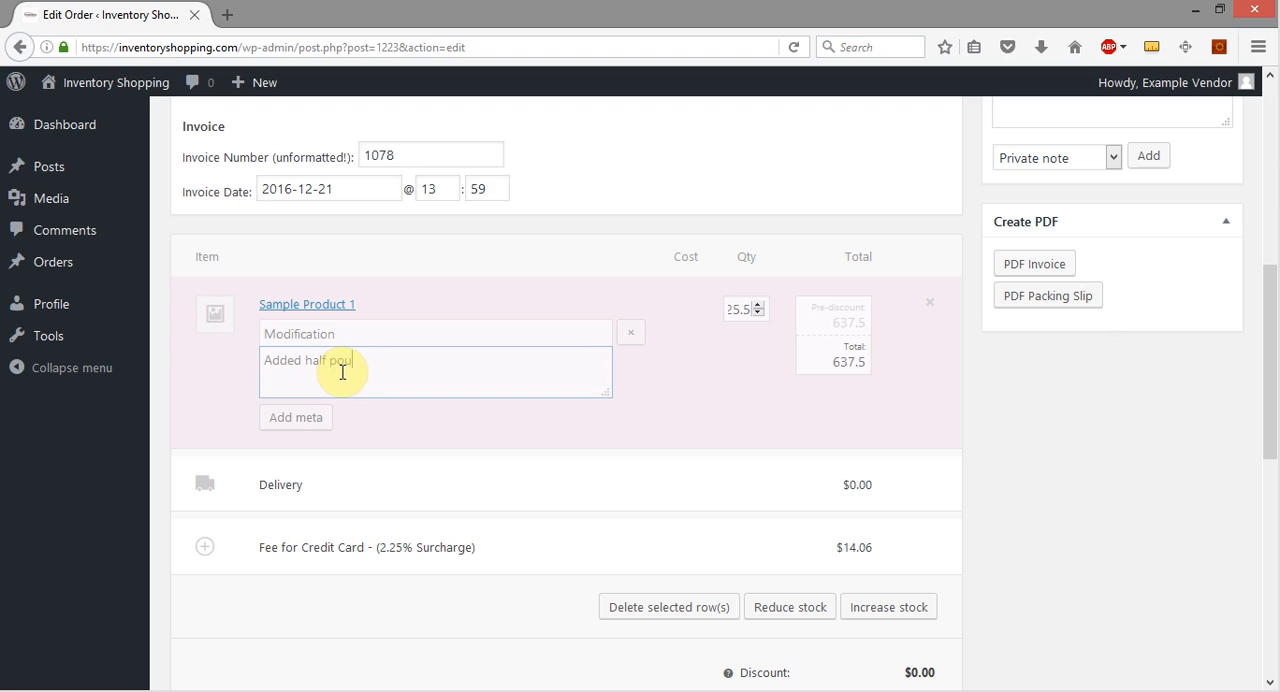
{"action": "type", "text": "nd of we"}
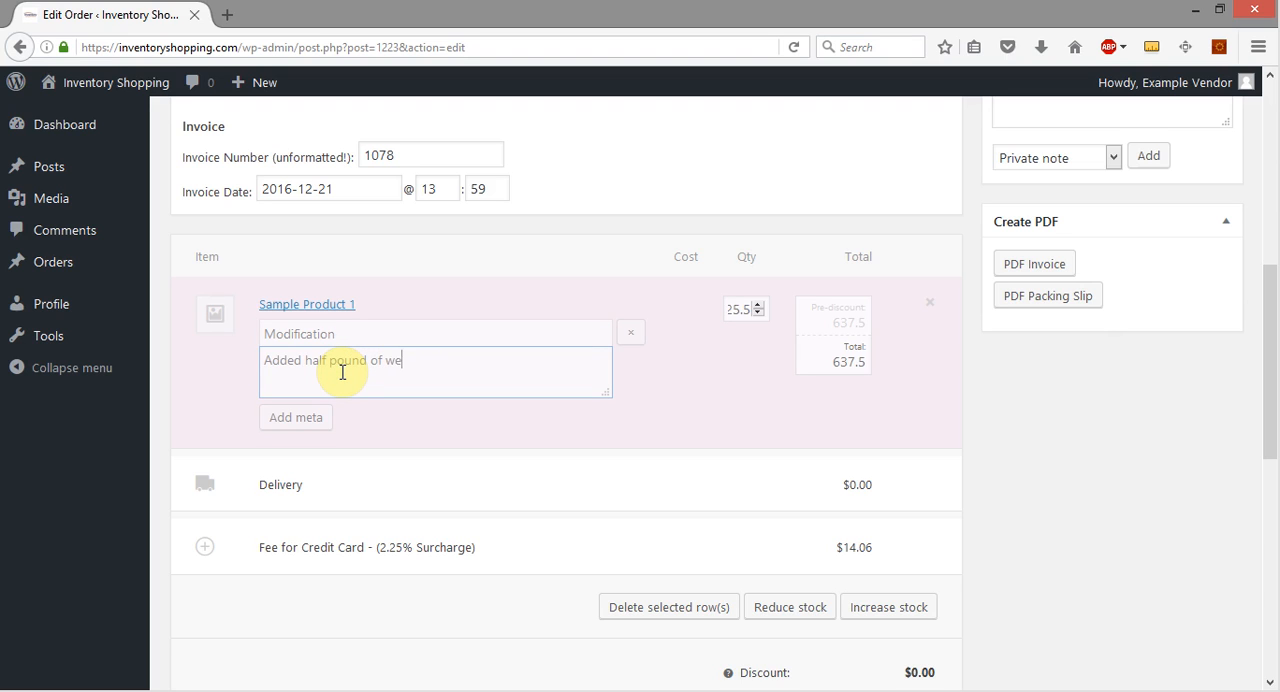
{"action": "type", "text": "ight."}
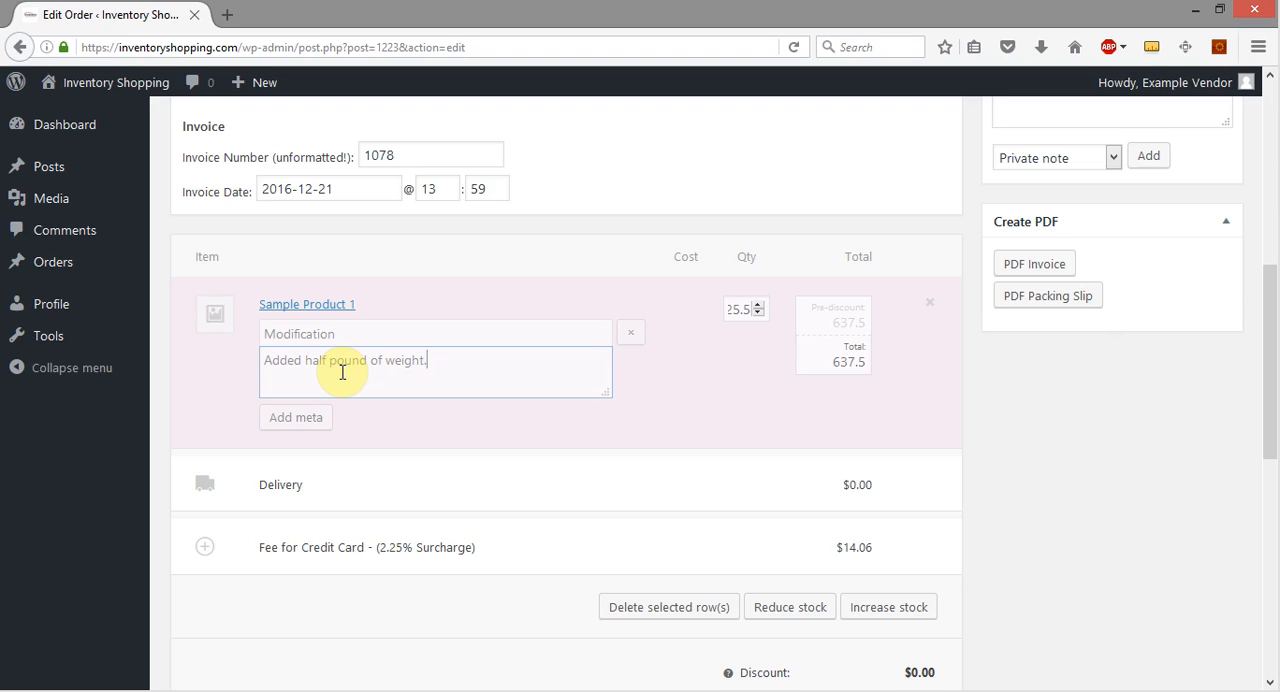
{"action": "scroll", "scroll_direction": "down", "scroll_amount": 3}
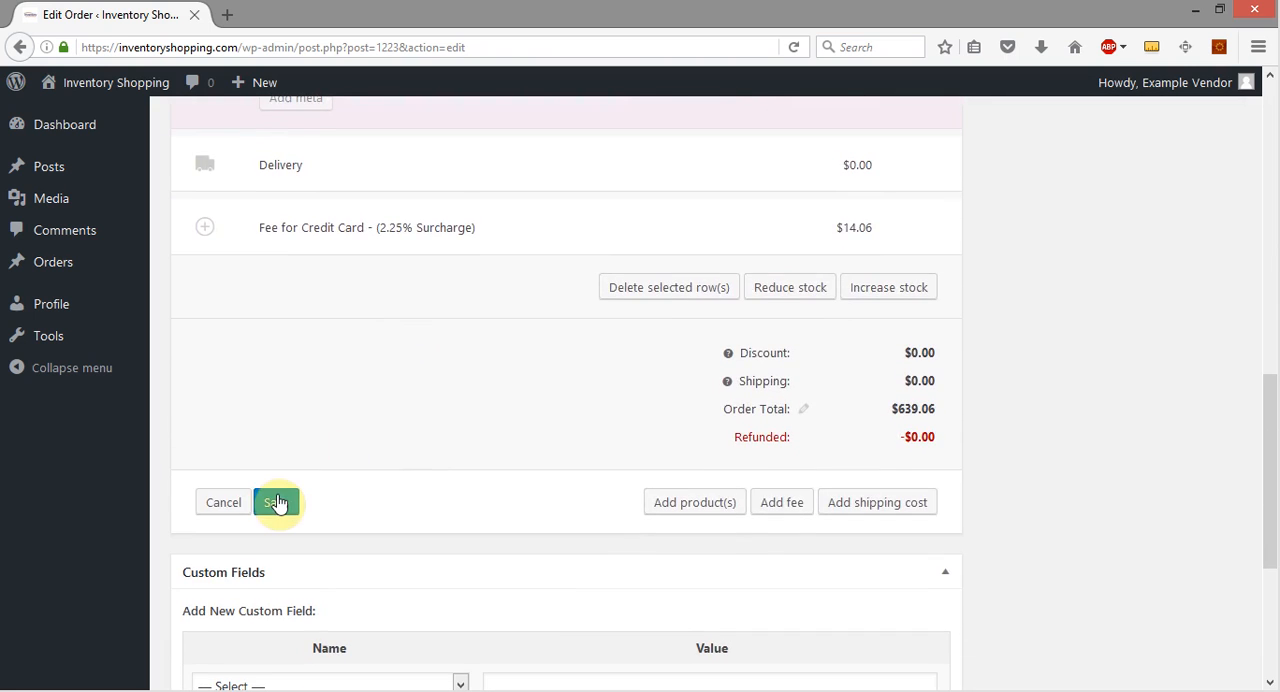
Save the line item and confirm recalculating totals, bringing the order to $651.56
{"action": "left_click", "coordinate": [278, 502]}
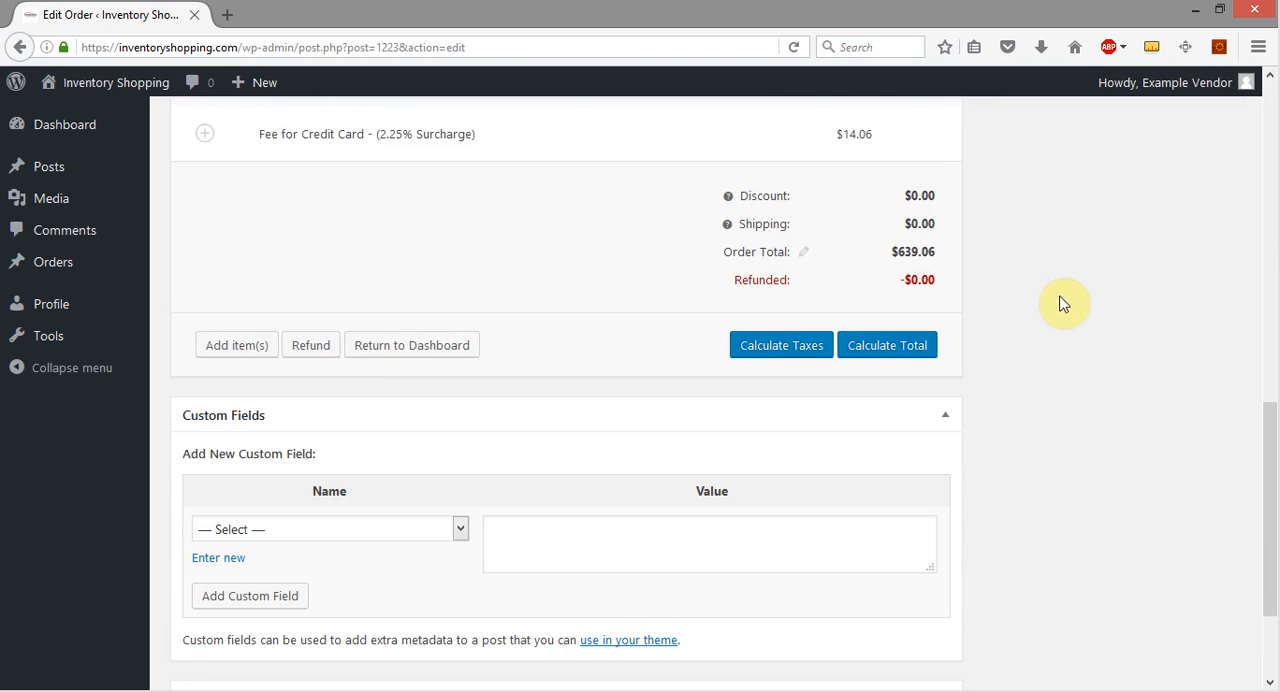
{"action": "left_click", "coordinate": [887, 345]}
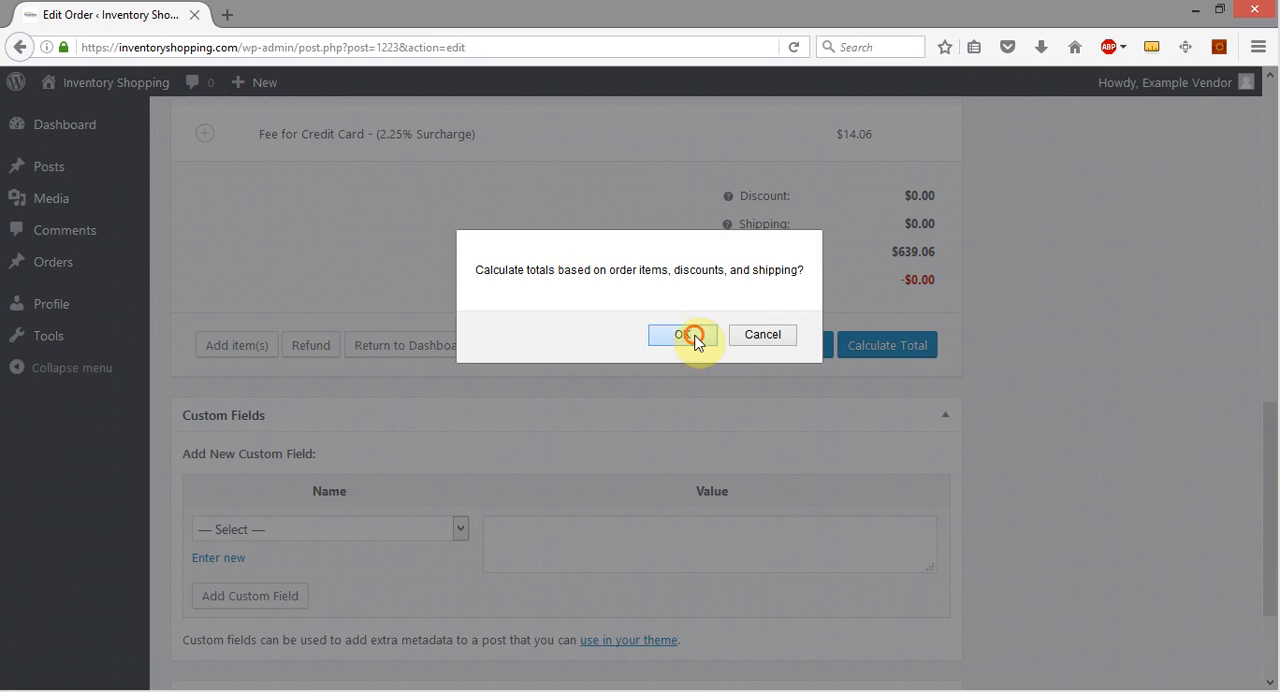
{"action": "left_click", "coordinate": [683, 334]}
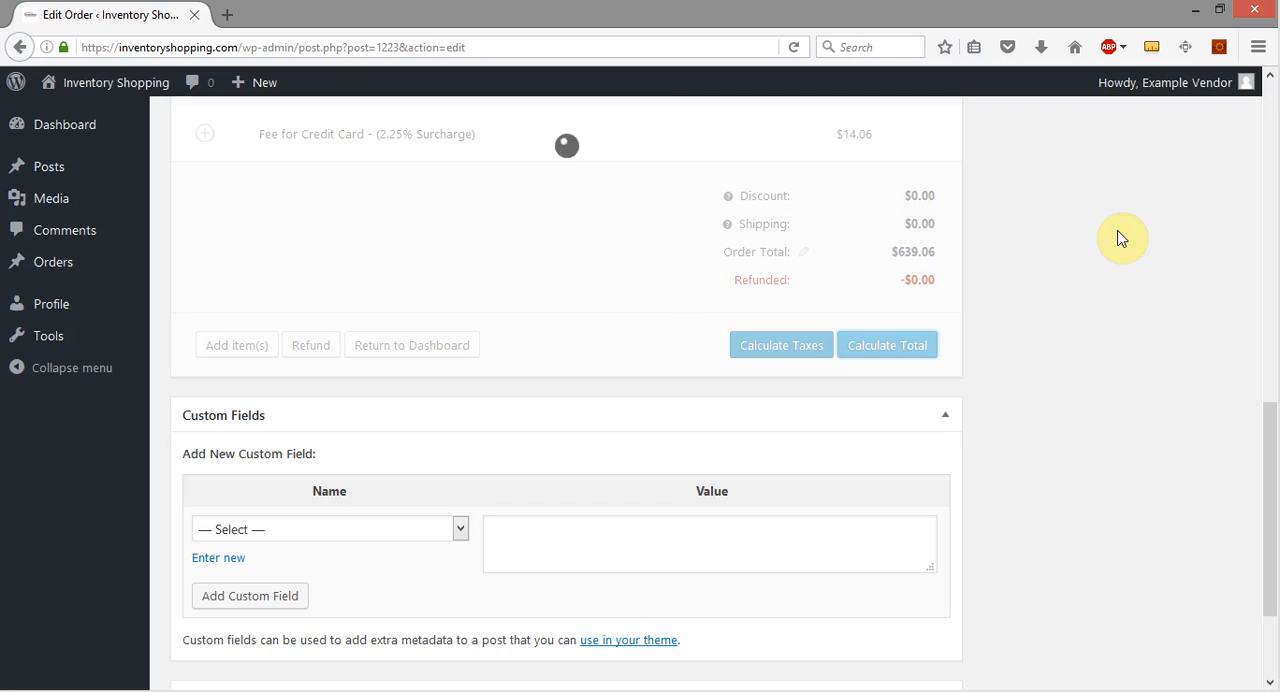
{"action": "left_click", "coordinate": [887, 345]}
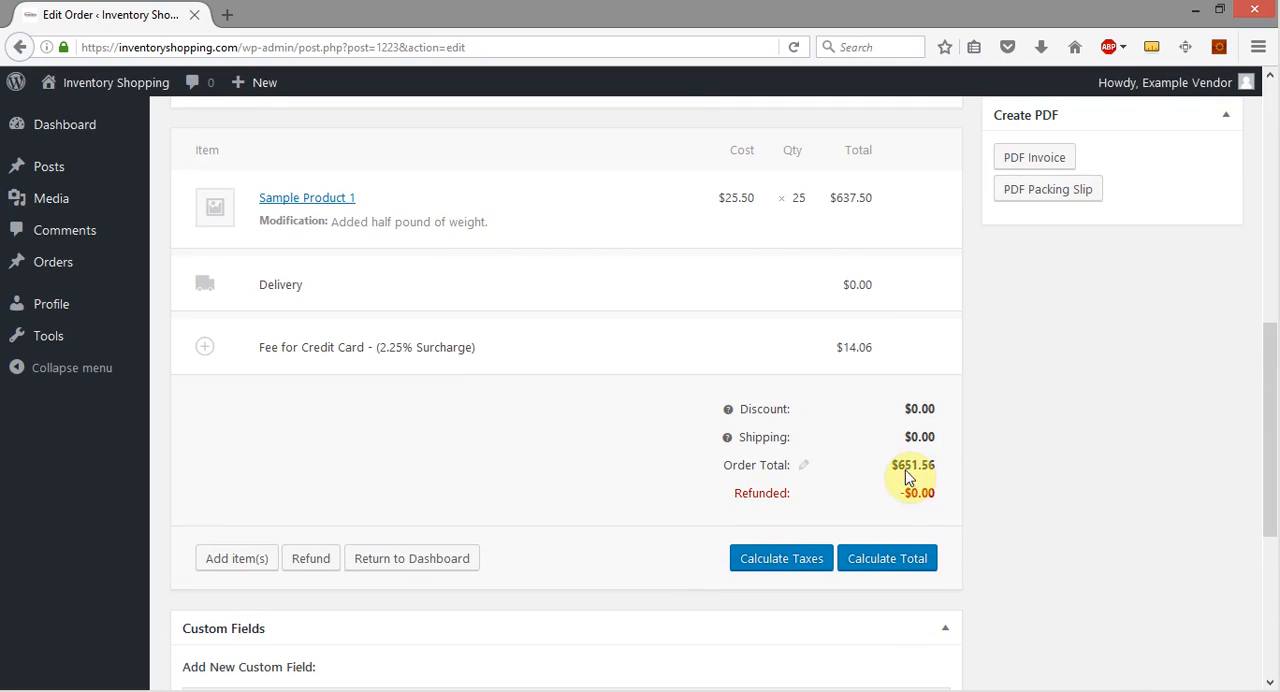
{"action": "mouse_move", "coordinate": [925, 480]}
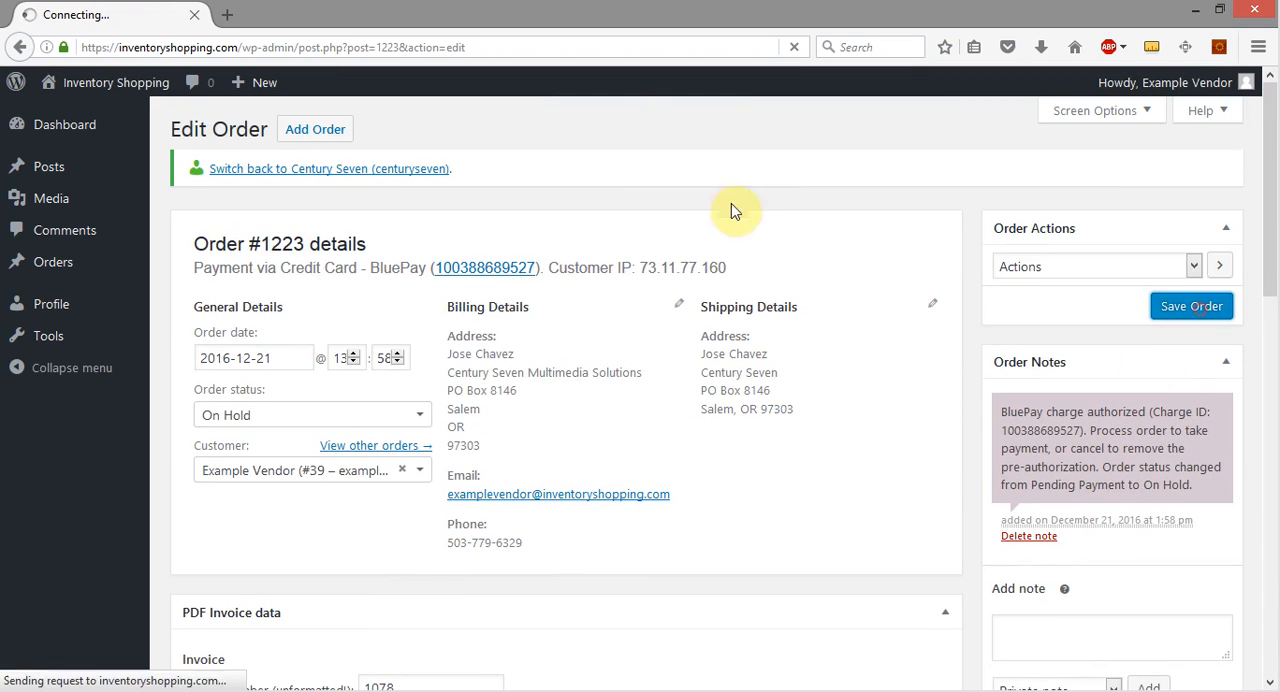
{"action": "mouse_move", "coordinate": [600, 125]}
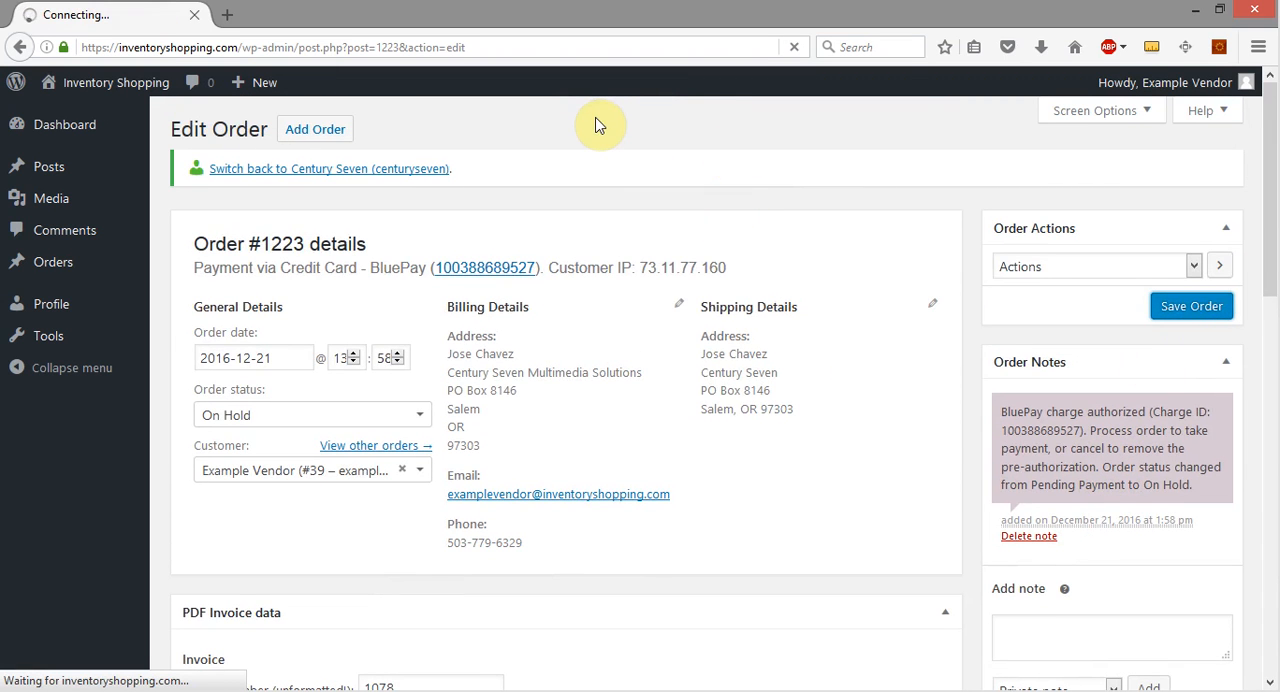
Save order 1223, then review the 25-unit line, Modification note and $651.56 total
{"action": "scroll", "scroll_direction": "down", "scroll_amount": 3}
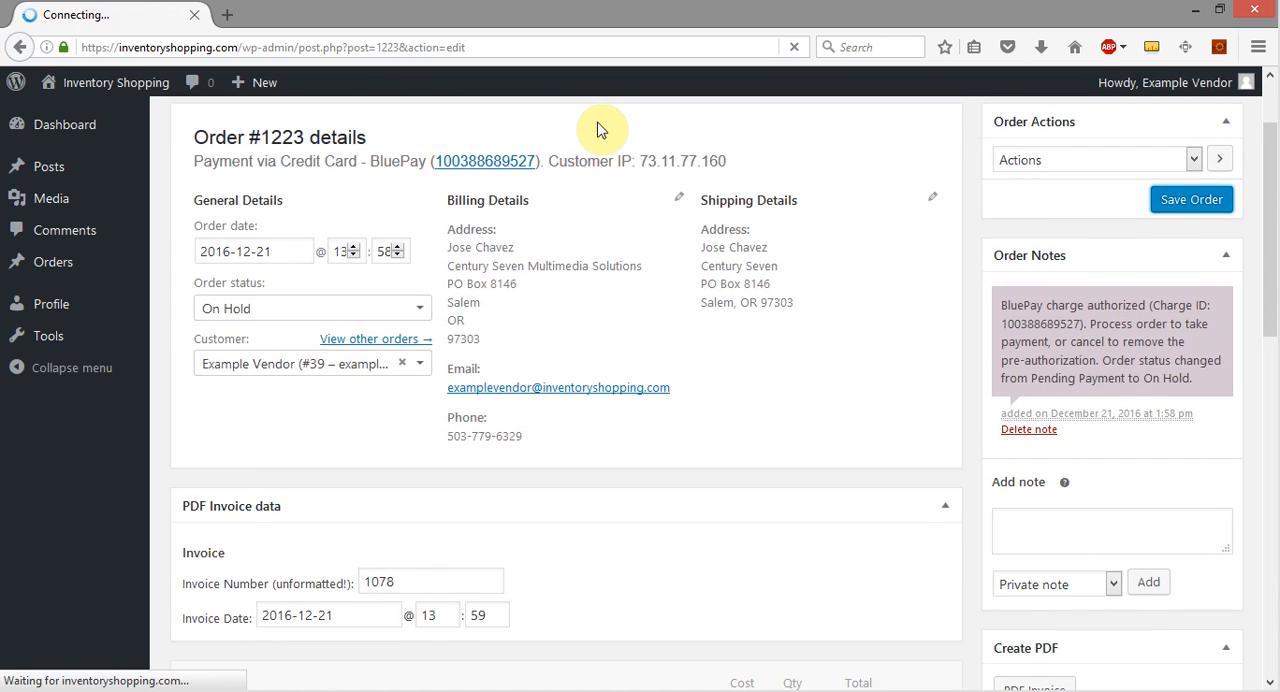
{"action": "mouse_move", "coordinate": [793, 270]}
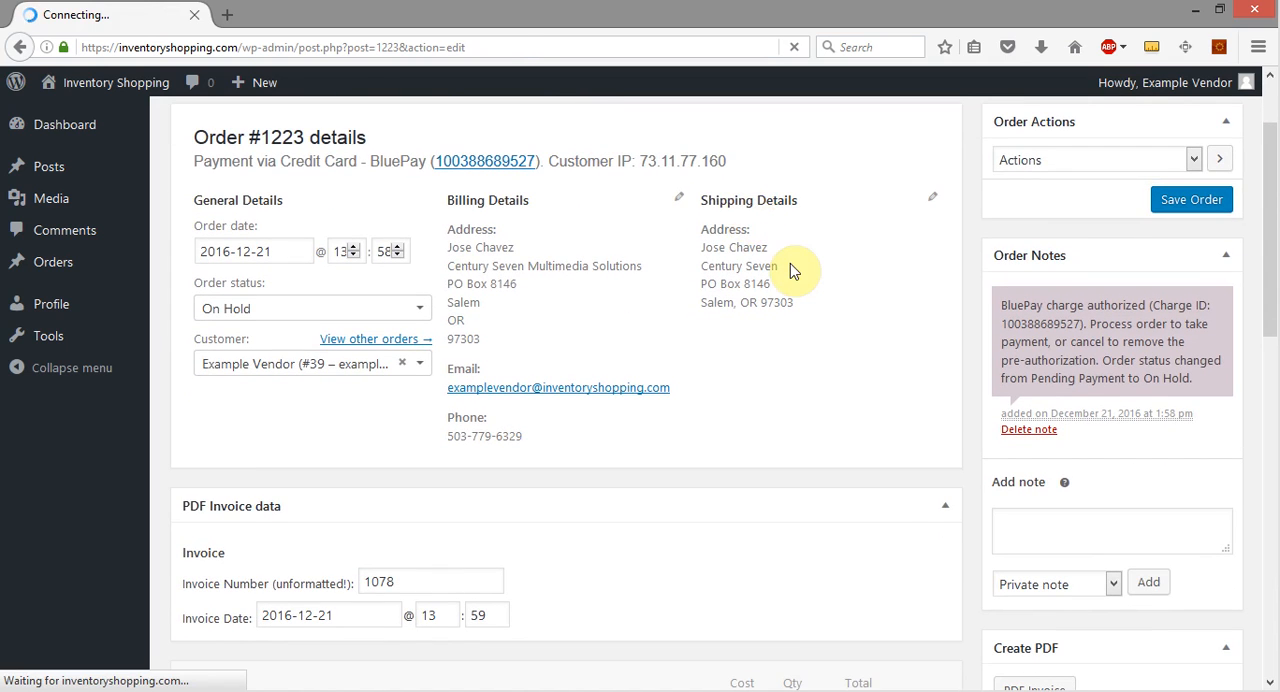
{"action": "left_click", "coordinate": [1191, 199]}
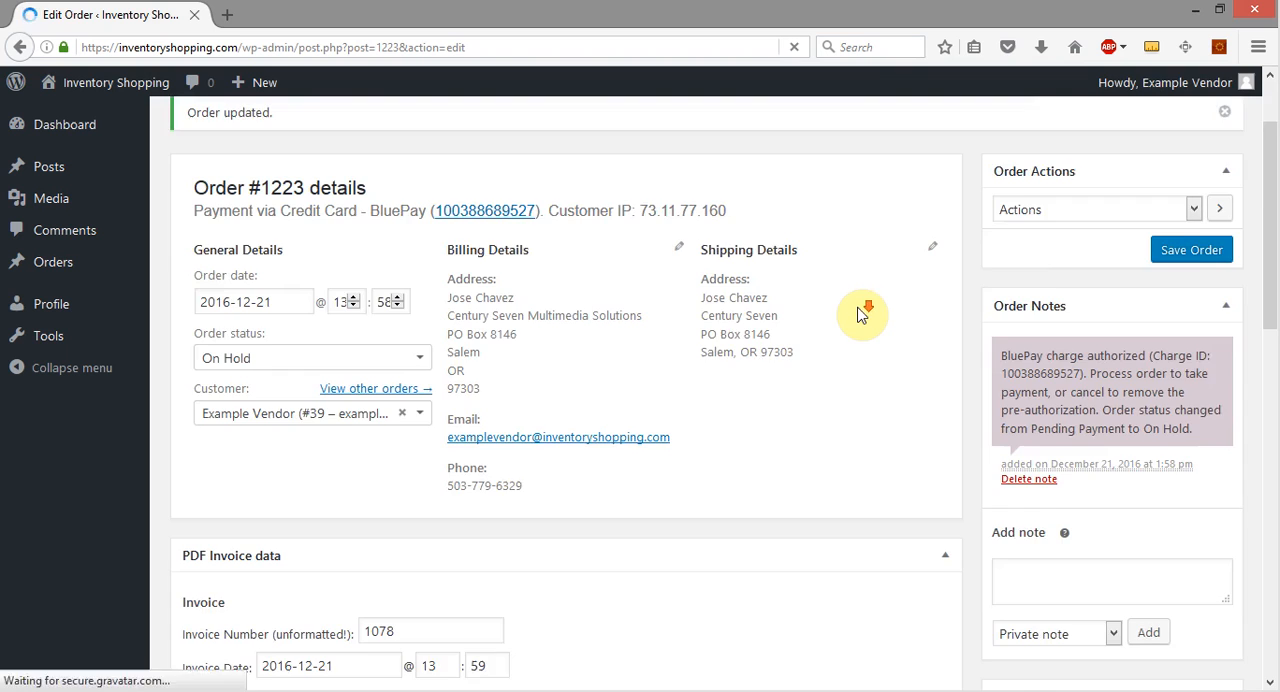
{"action": "scroll", "scroll_direction": "down", "scroll_amount": 3}
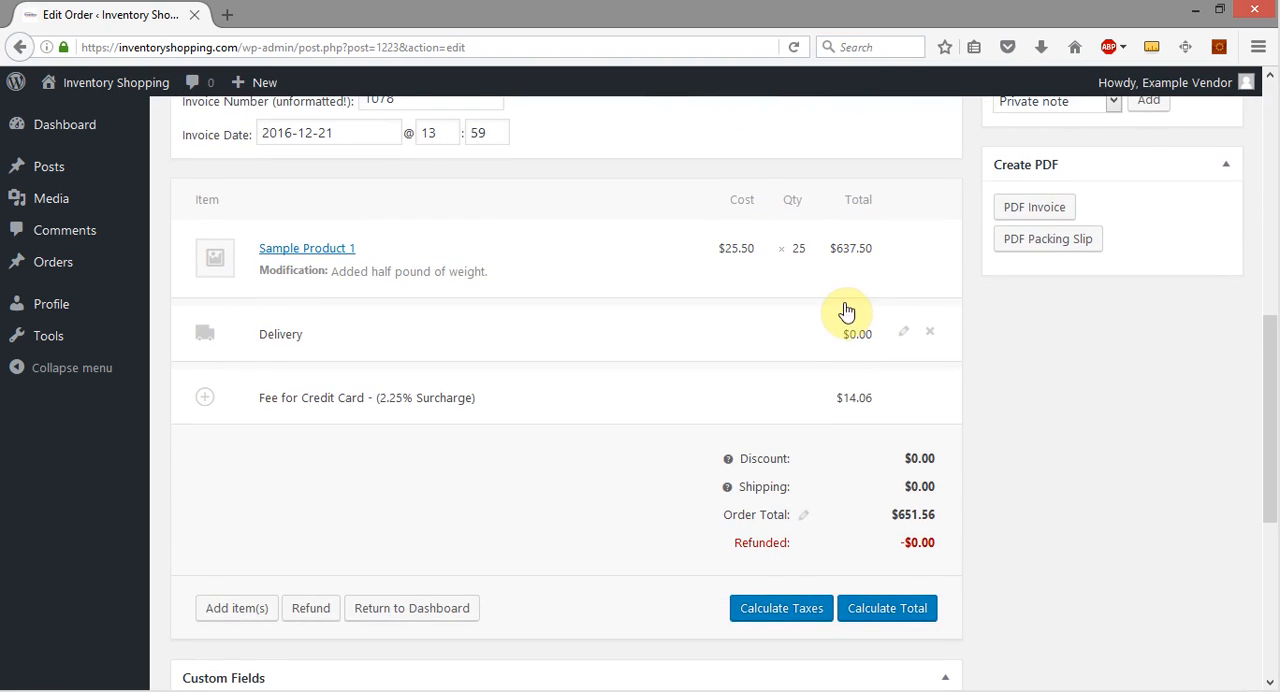
{"action": "mouse_move", "coordinate": [447, 276]}
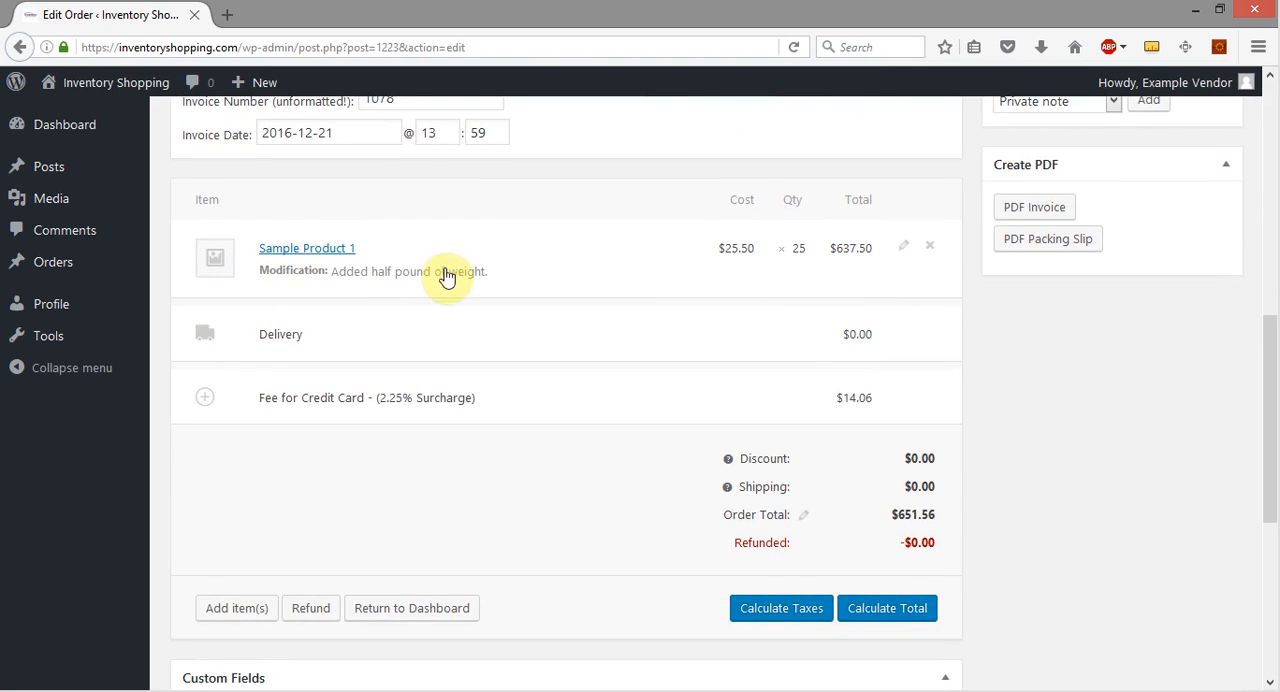
{"action": "mouse_move", "coordinate": [467, 296]}
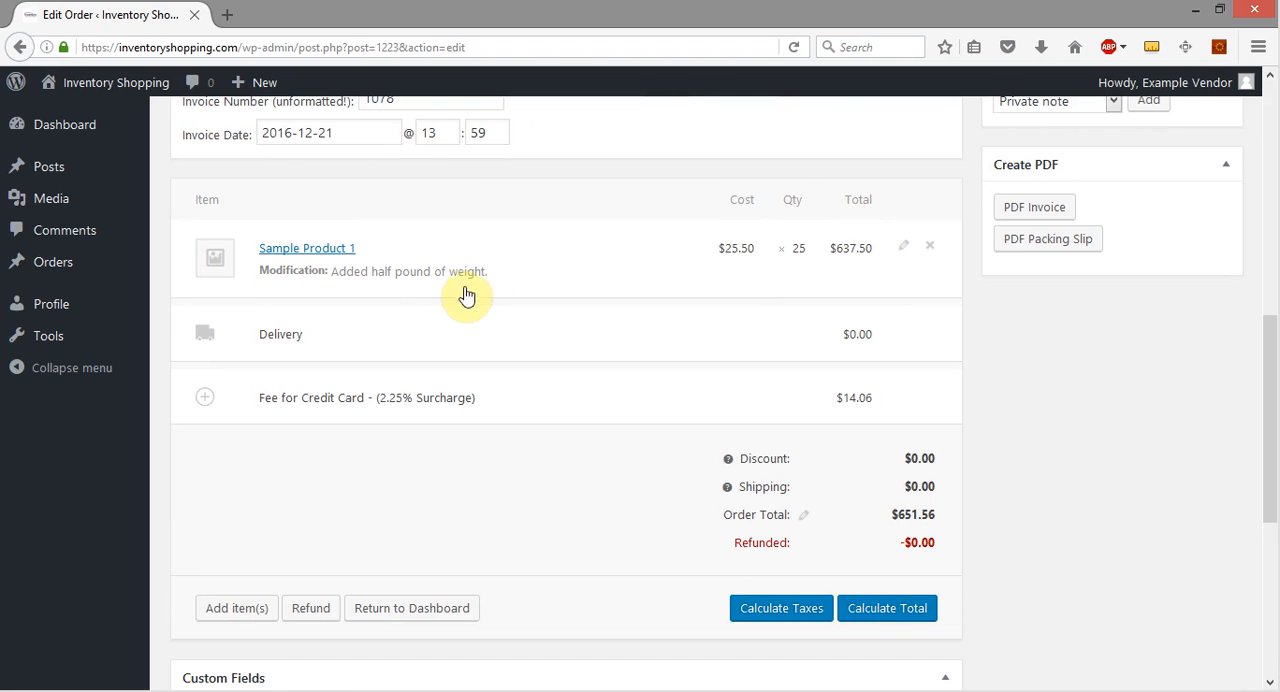
{"action": "mouse_move", "coordinate": [1116, 356]}
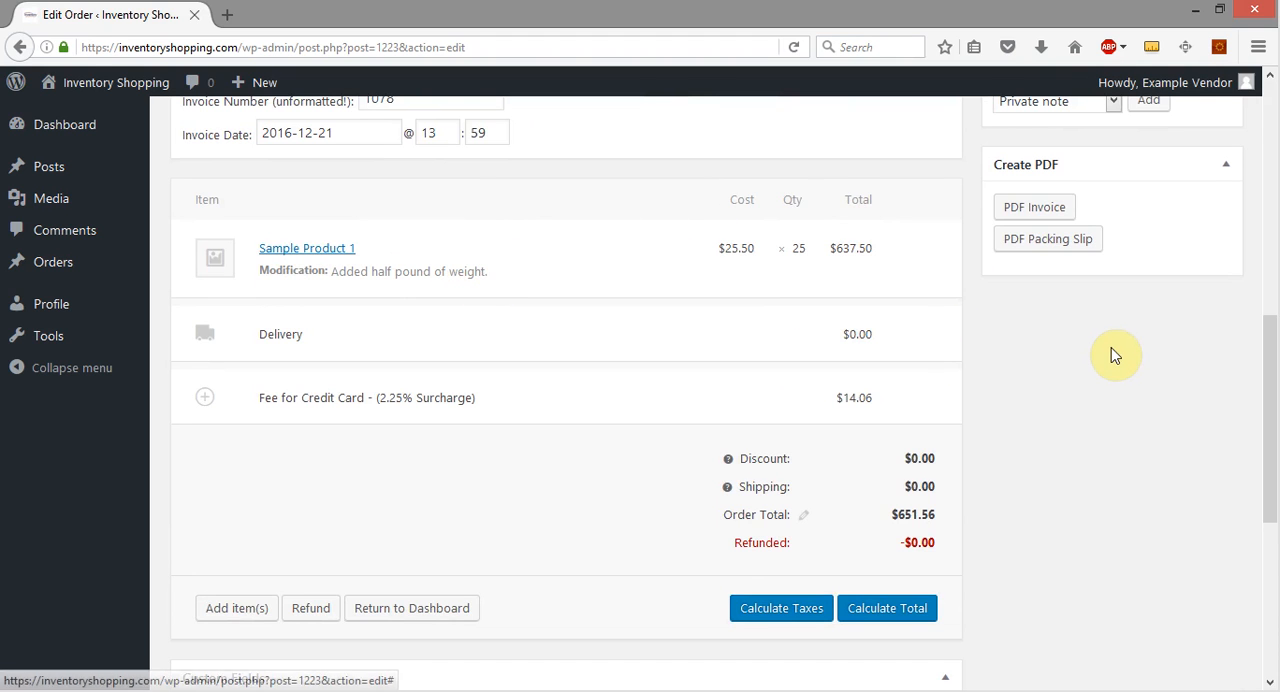
{"action": "scroll", "scroll_direction": "down", "scroll_amount": 3}
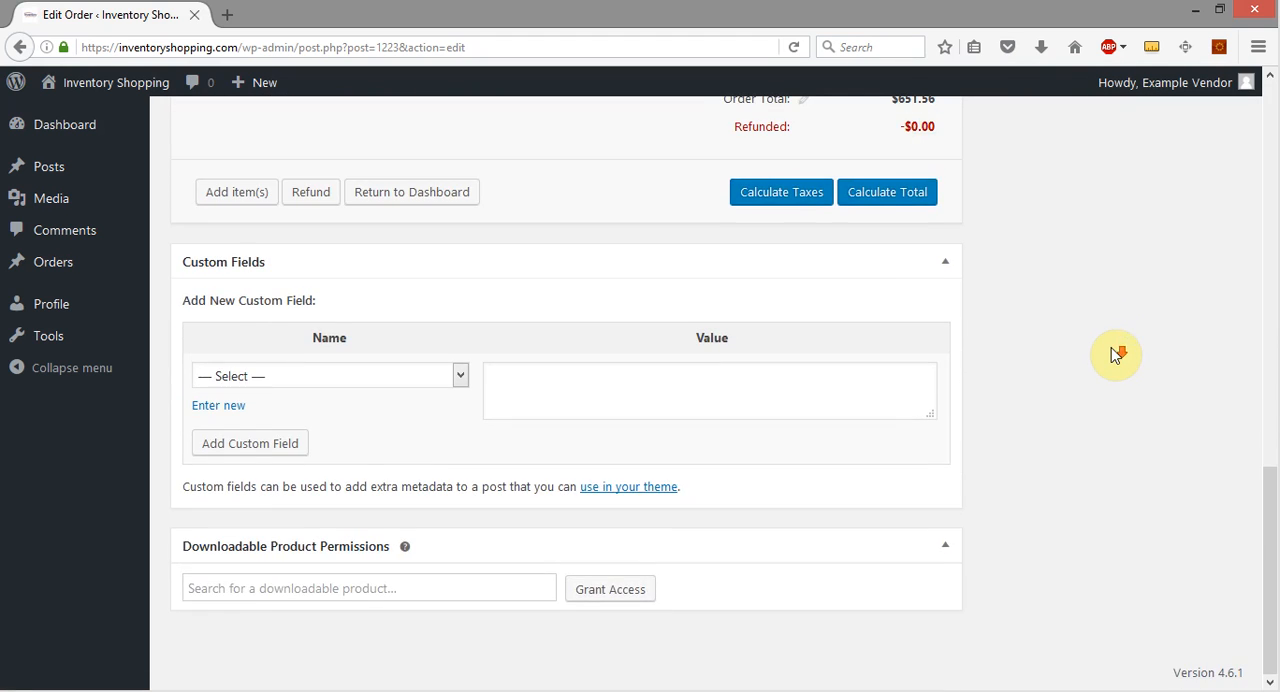
{"action": "left_click", "coordinate": [411, 191]}
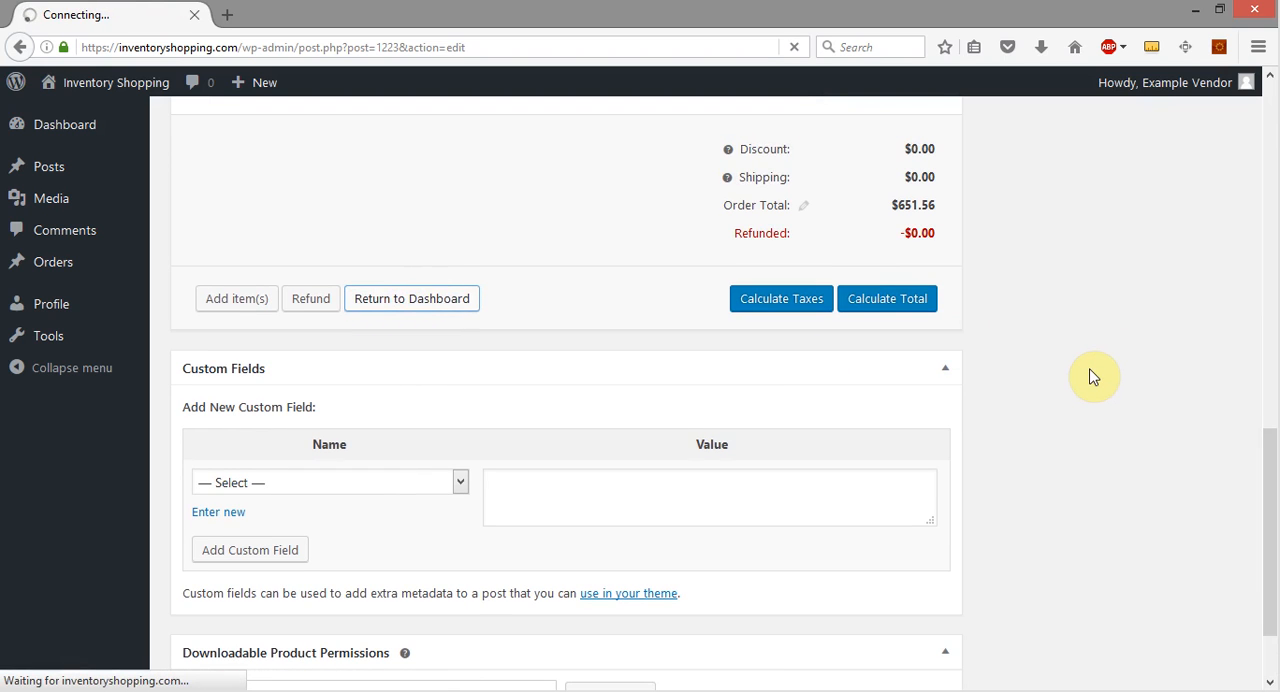
Return to the Dokan dashboard and review order 1223's items, $651.56 total and notes
{"action": "left_click", "coordinate": [411, 298]}
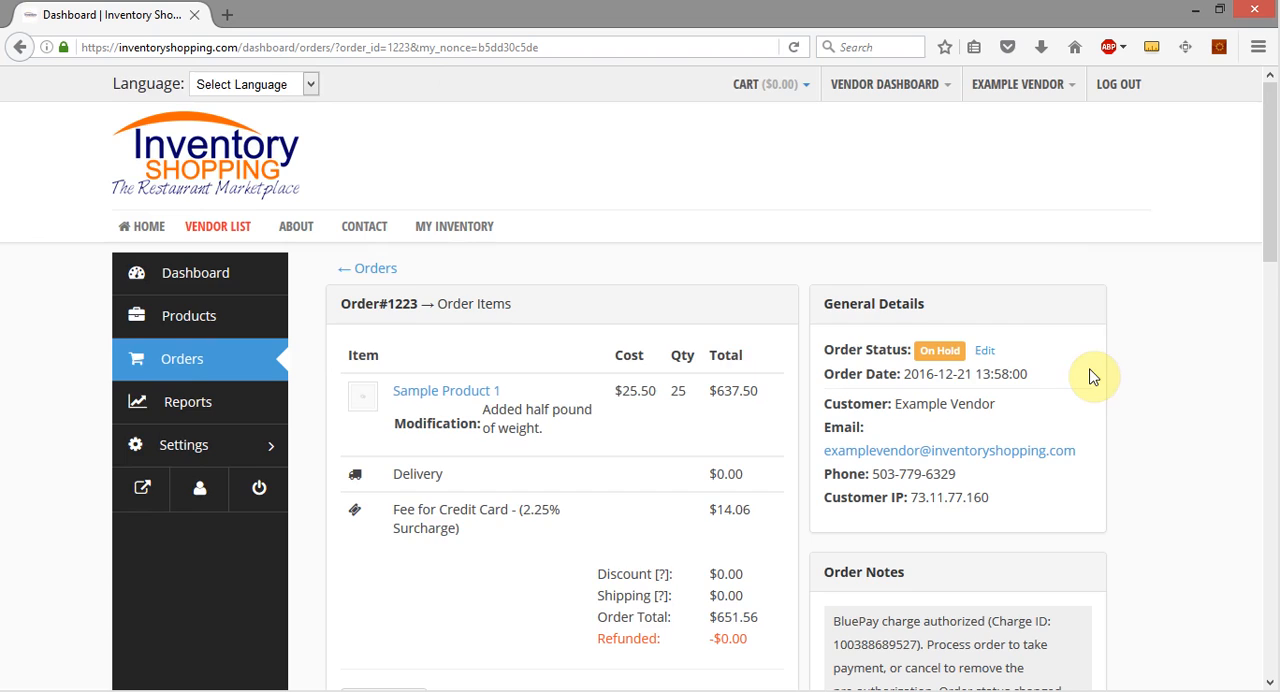
{"action": "scroll", "scroll_direction": "down", "scroll_amount": 3}
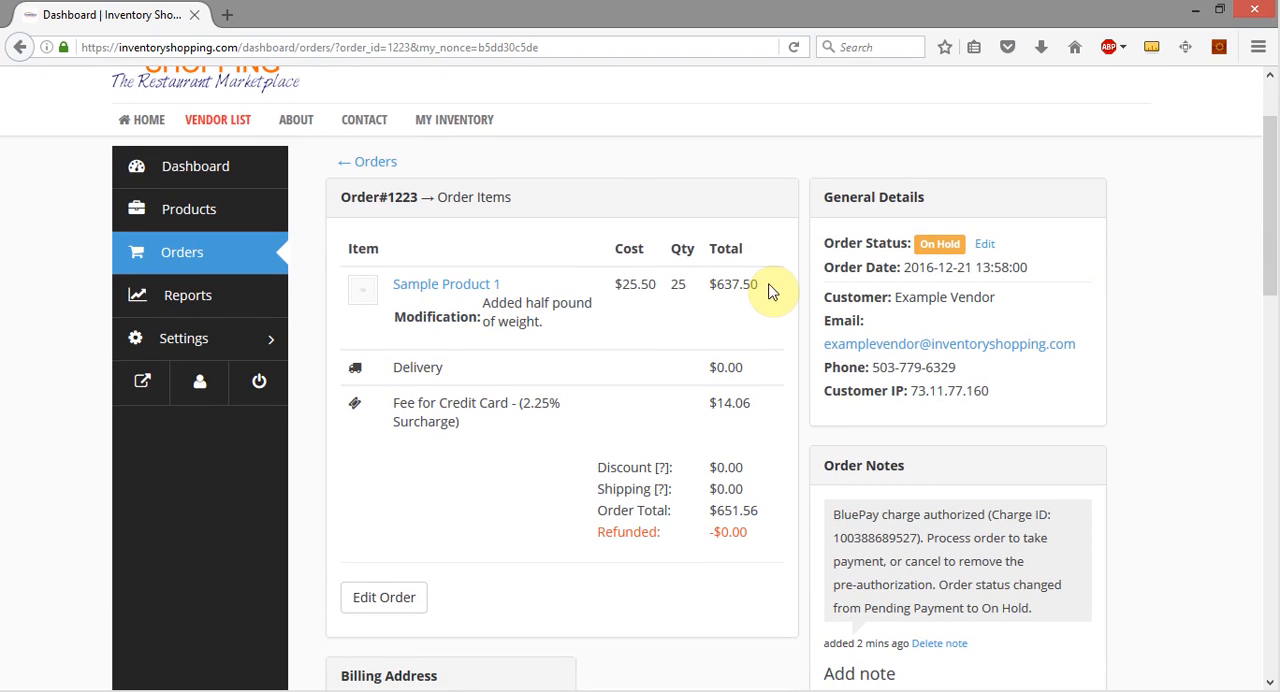
{"action": "mouse_move", "coordinate": [490, 338]}
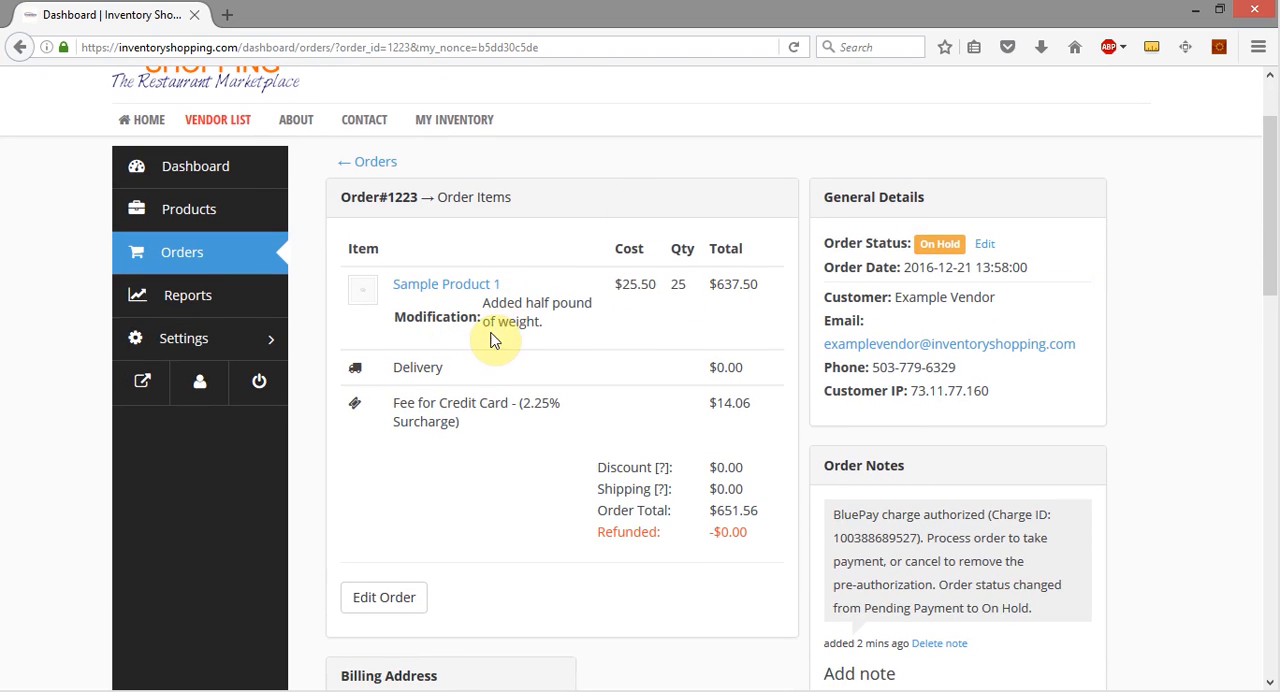
{"action": "mouse_move", "coordinate": [726, 248]}
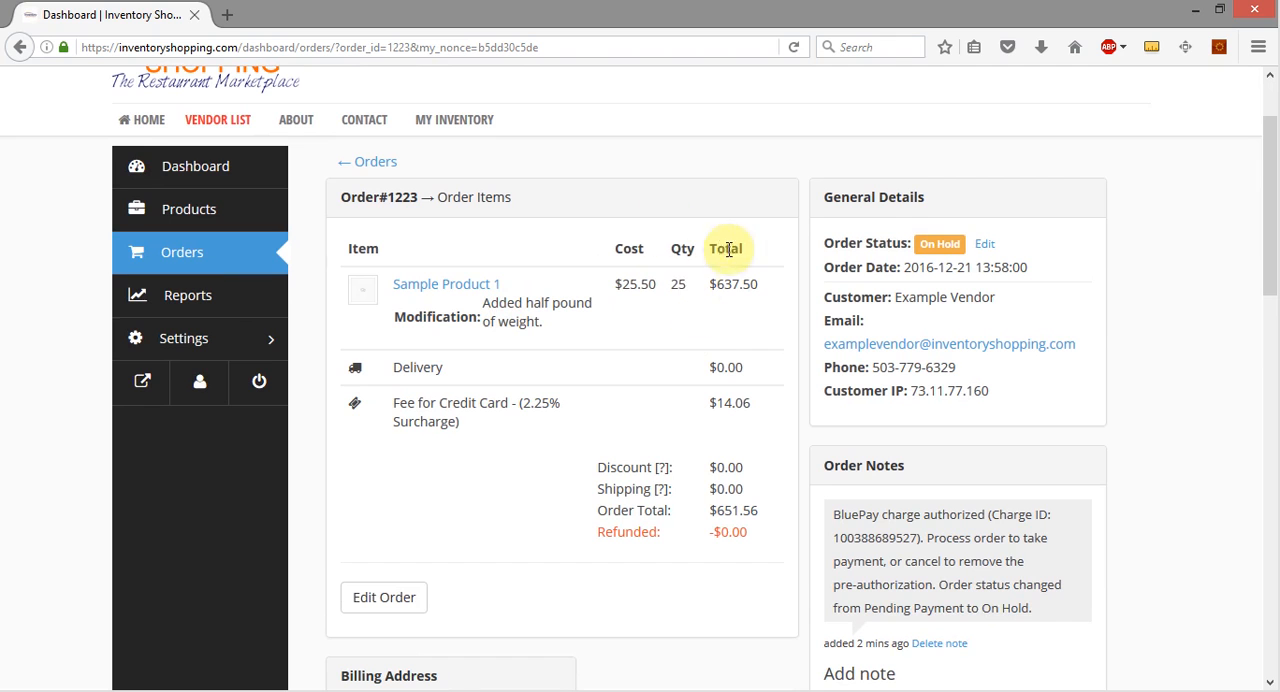
{"action": "scroll", "scroll_direction": "down", "scroll_amount": 3}
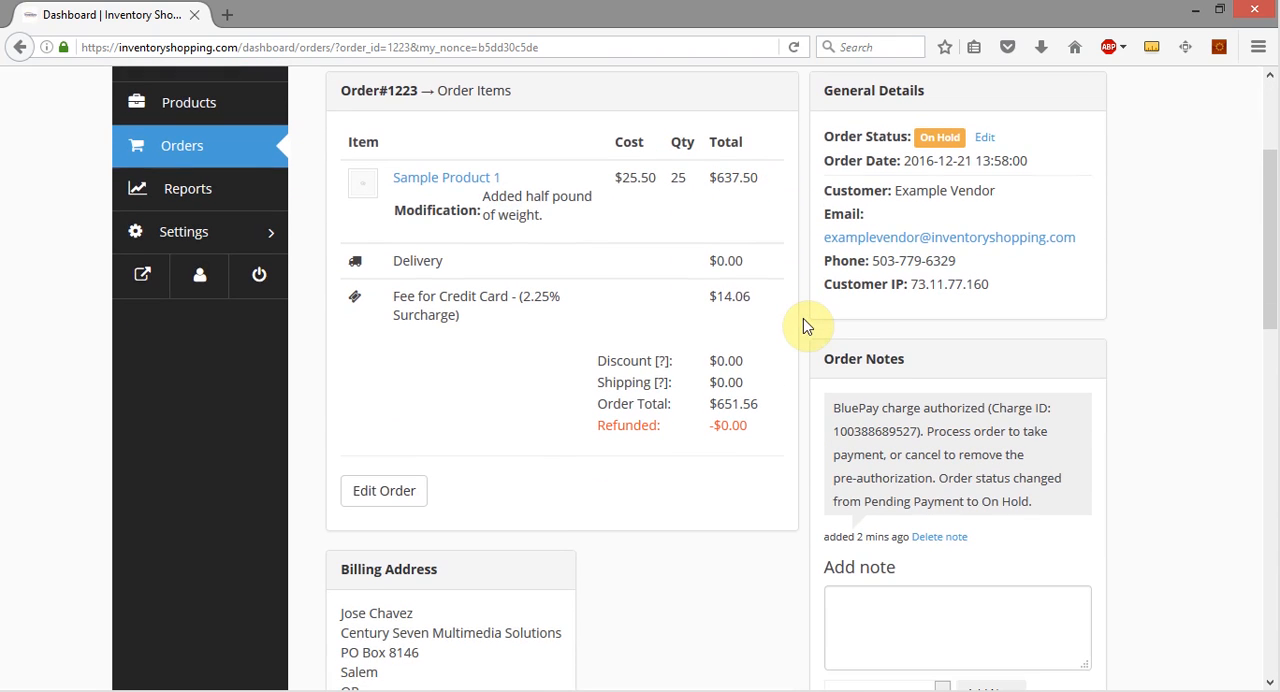
{"action": "scroll", "scroll_direction": "down", "scroll_amount": 3}
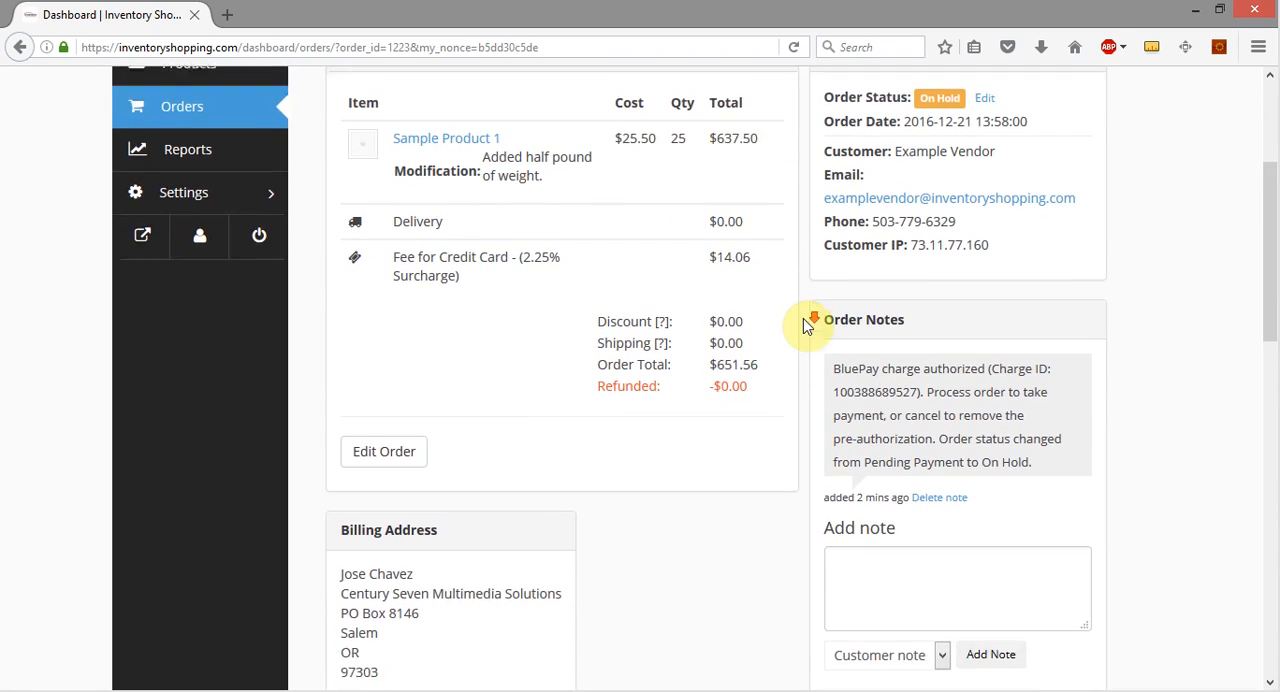
{"action": "scroll", "scroll_direction": "down", "scroll_amount": 3}
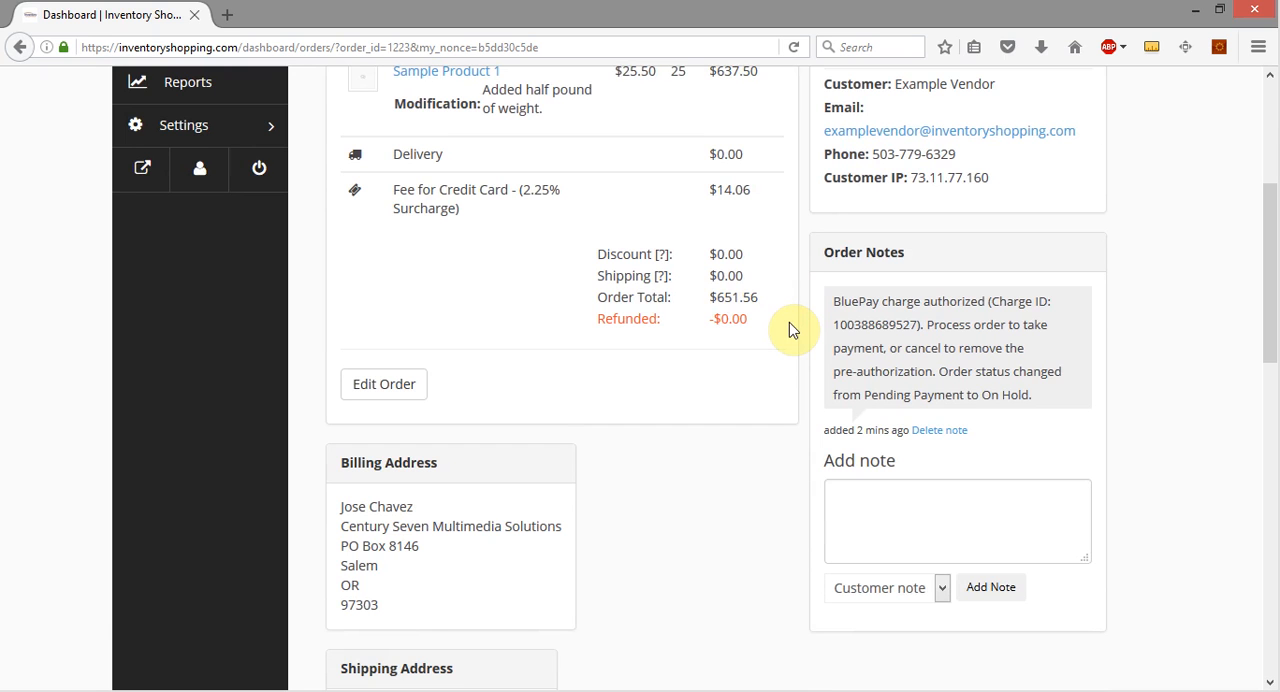
{"action": "scroll", "scroll_direction": "down", "scroll_amount": 3}
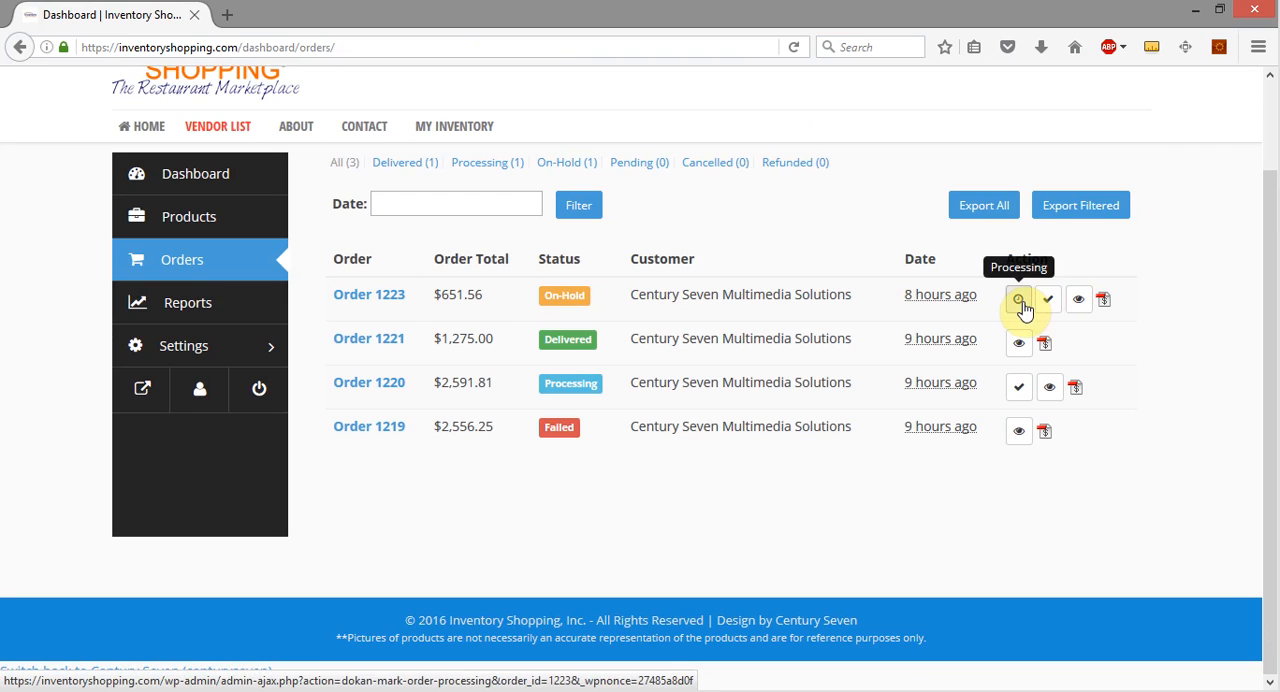
Switch order 1223 from On Hold to Processing with its action icon
{"action": "left_click", "coordinate": [1018, 299]}
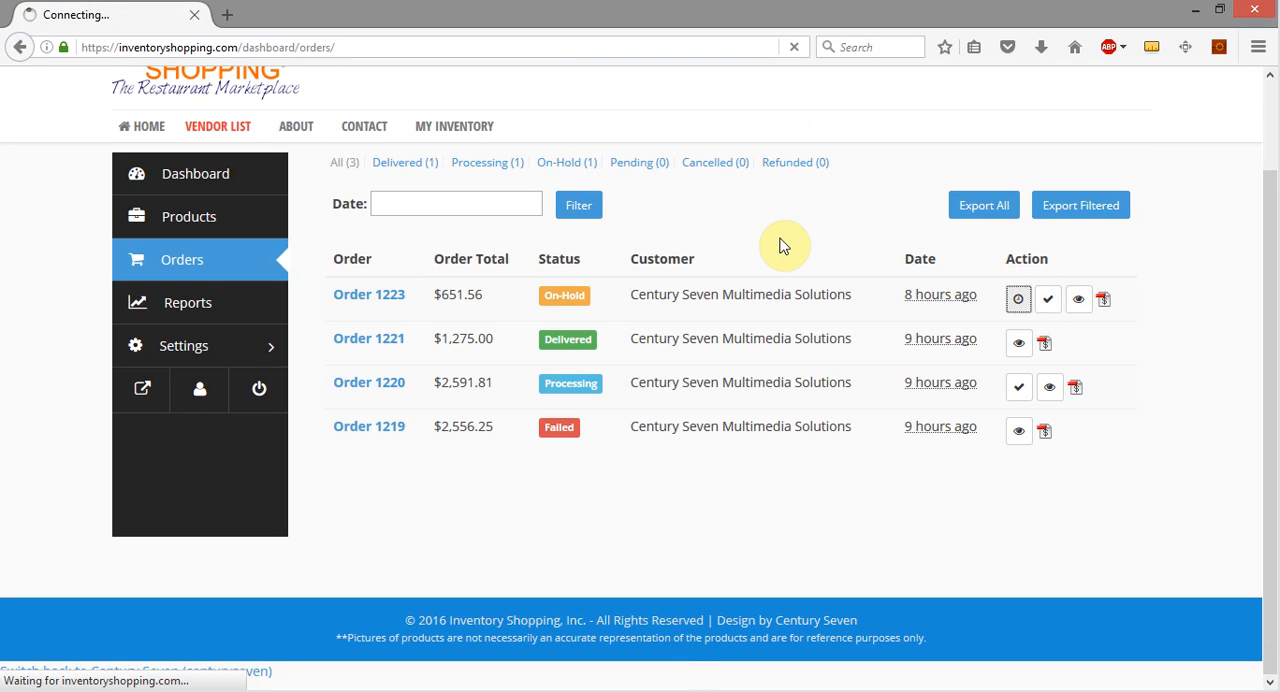
{"action": "mouse_move", "coordinate": [760, 225]}
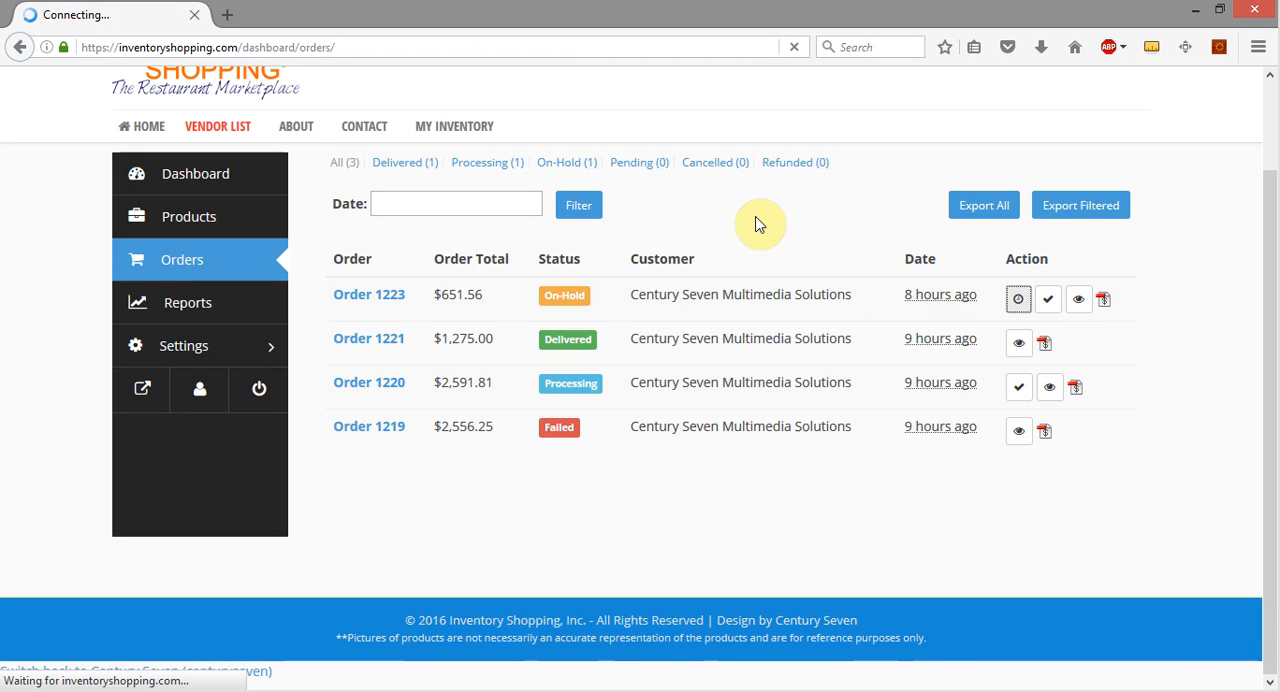
{"action": "left_click", "coordinate": [1018, 299]}
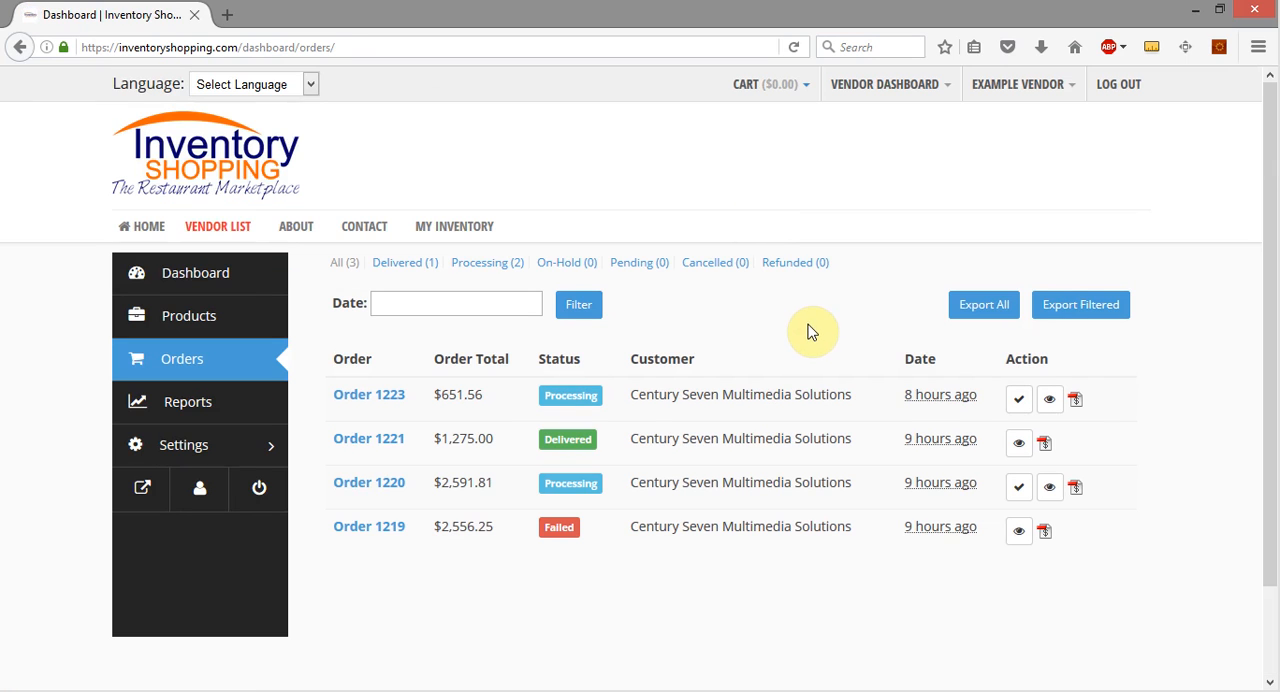
{"action": "mouse_move", "coordinate": [459, 402]}
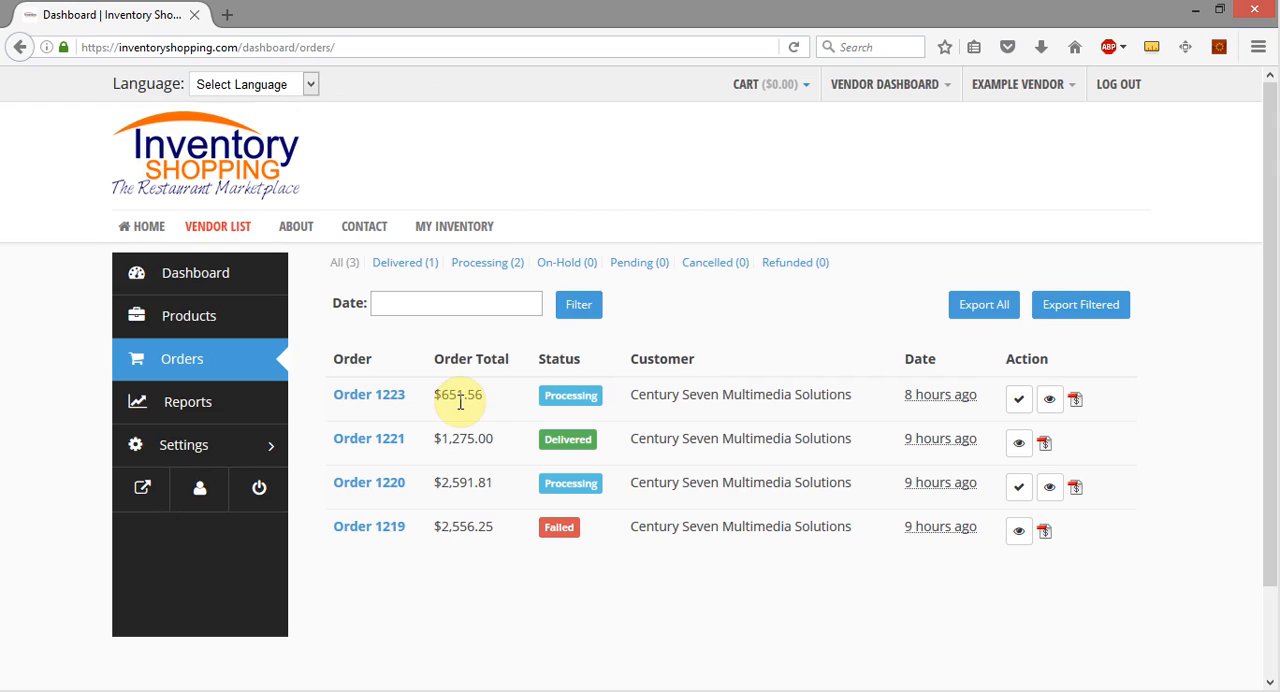
{"action": "mouse_move", "coordinate": [760, 334]}
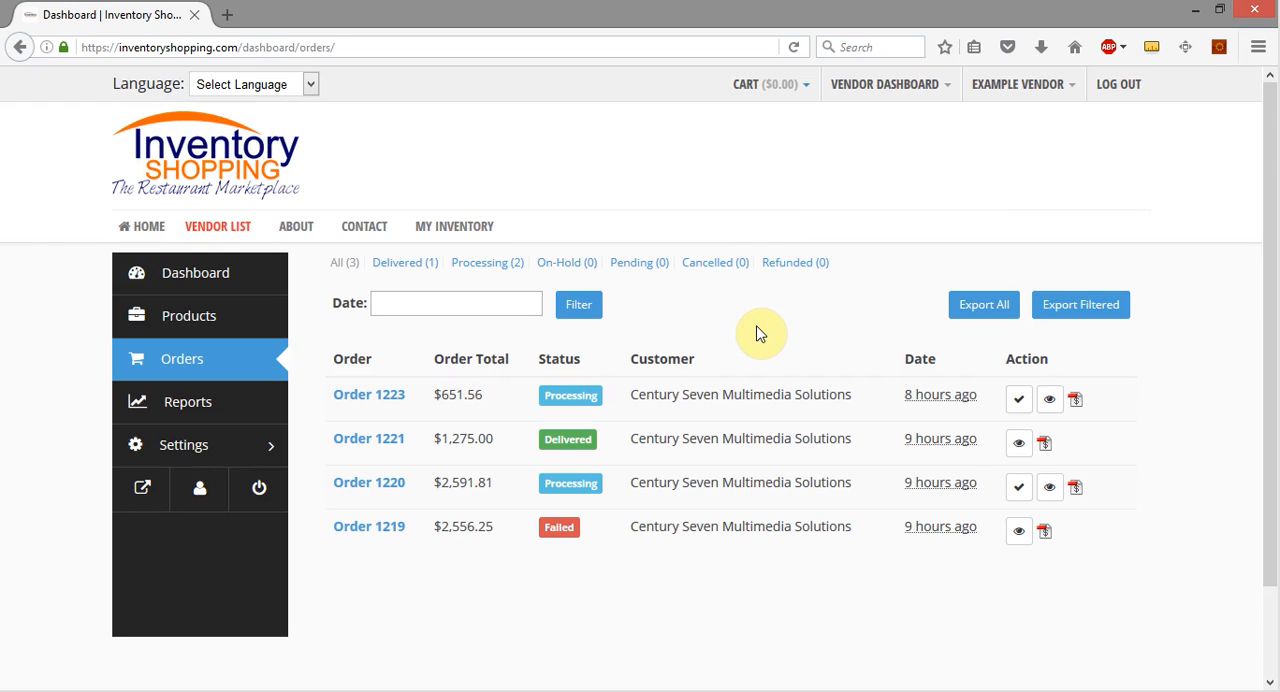